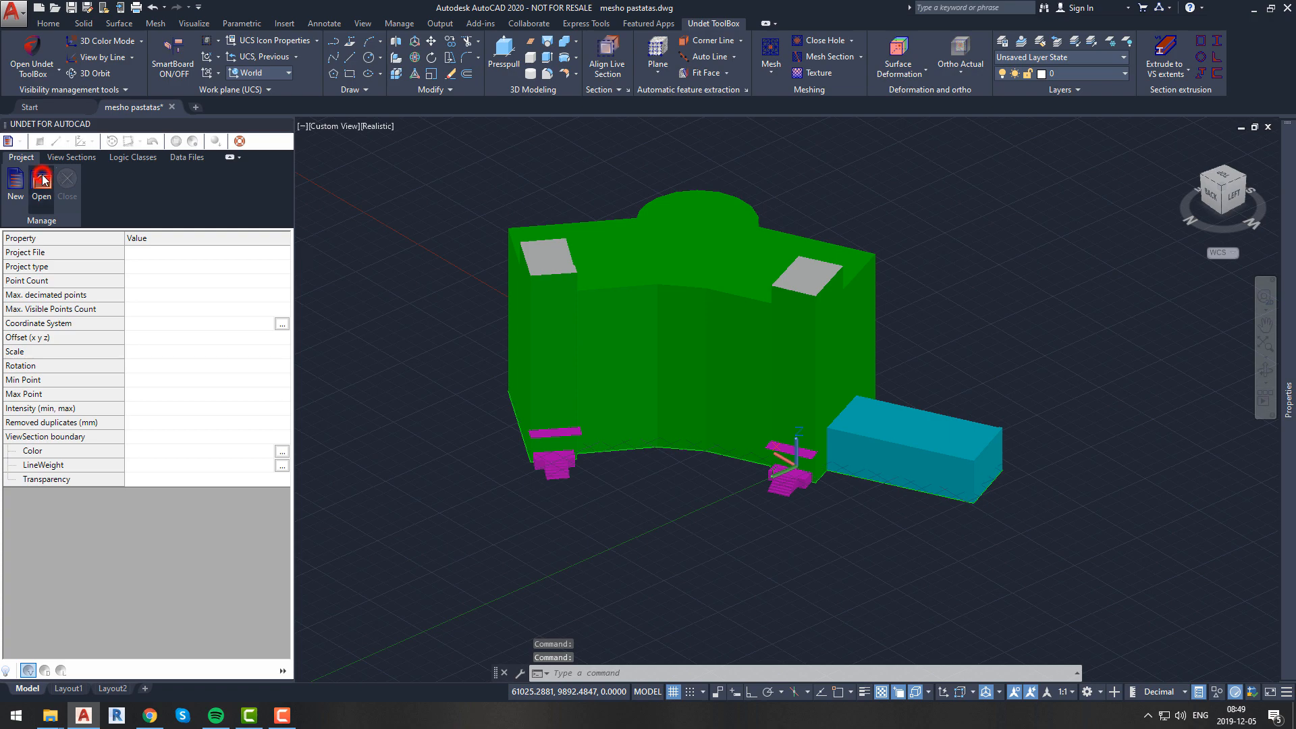
- Open the Simply_building_data_DEMO.ipcp point cloud project
click(41, 184)
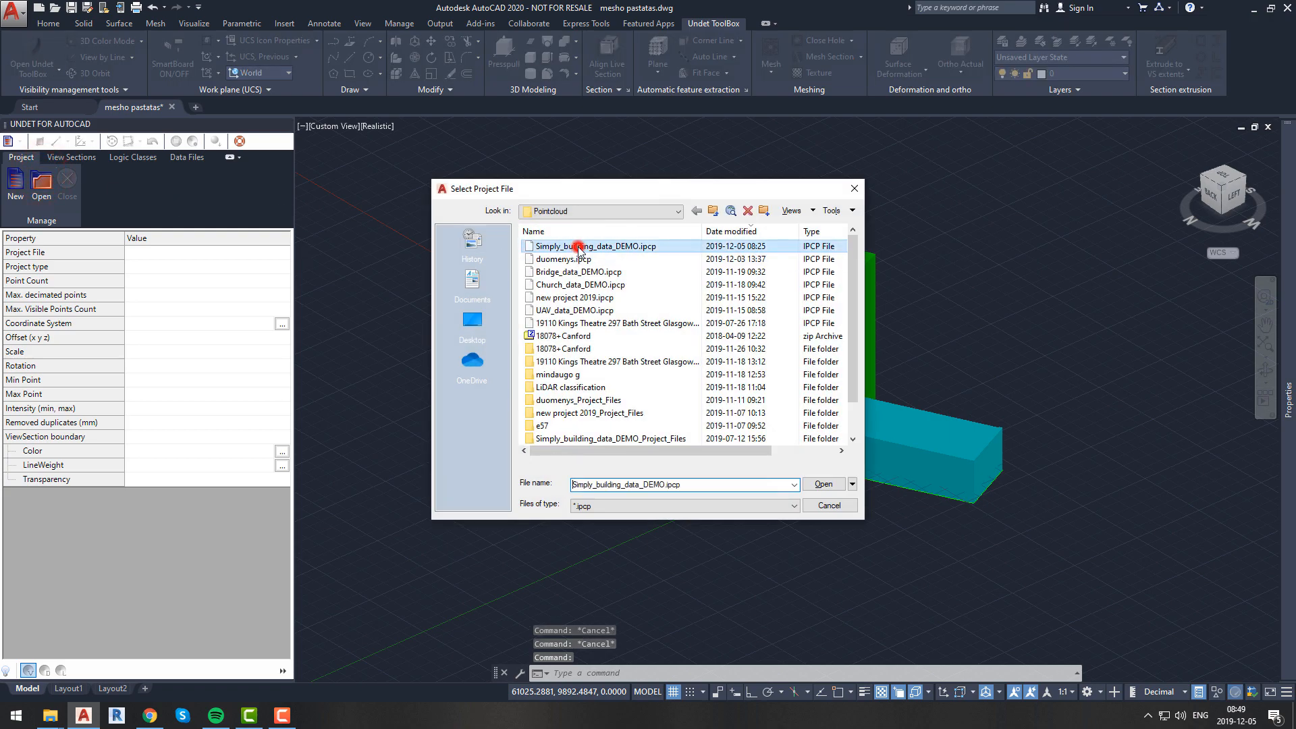
click(822, 483)
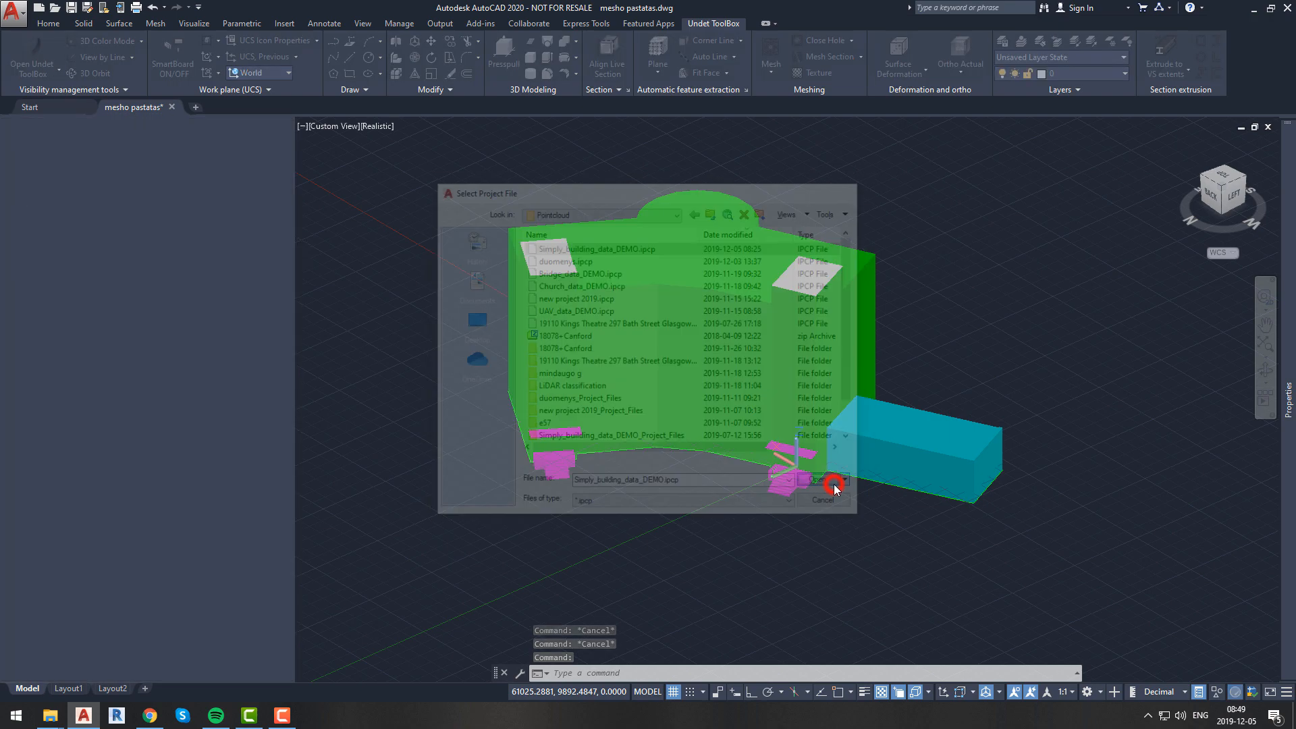
click(814, 479)
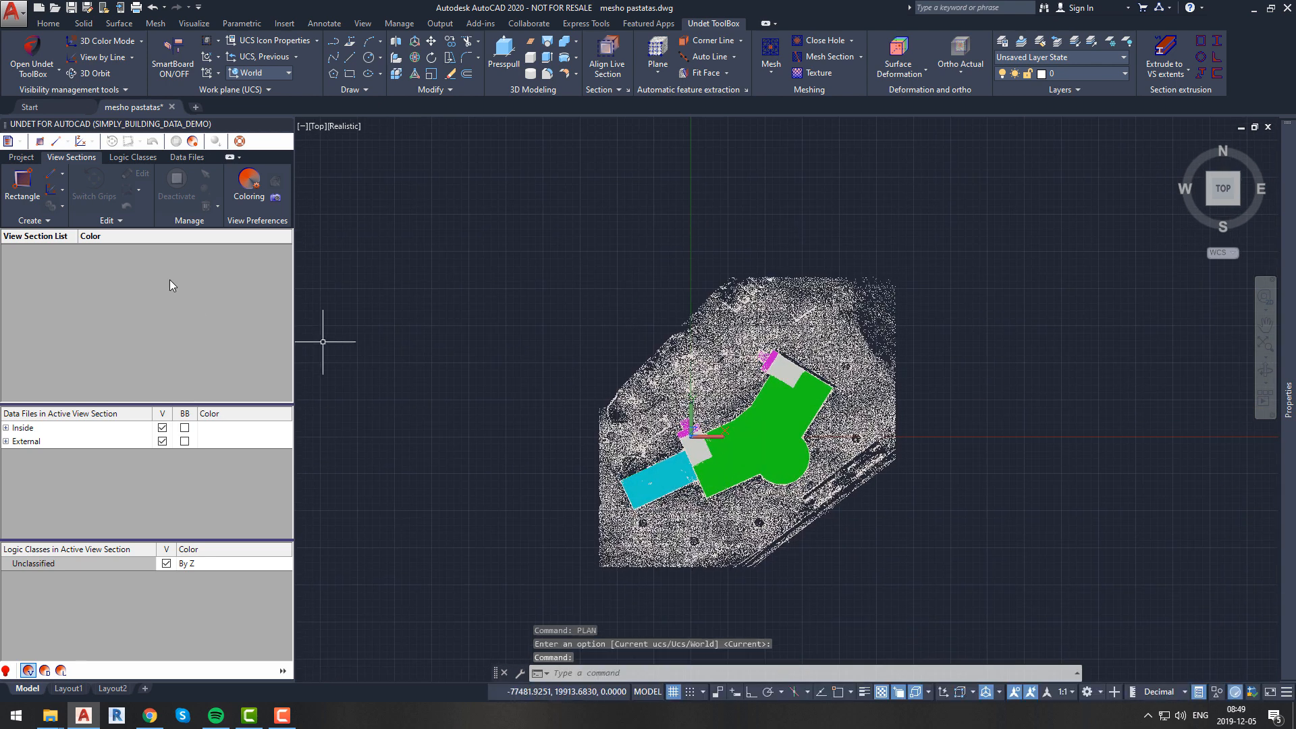
- Create a view section by plane and colour points by distance from the reference plane
click(22, 180)
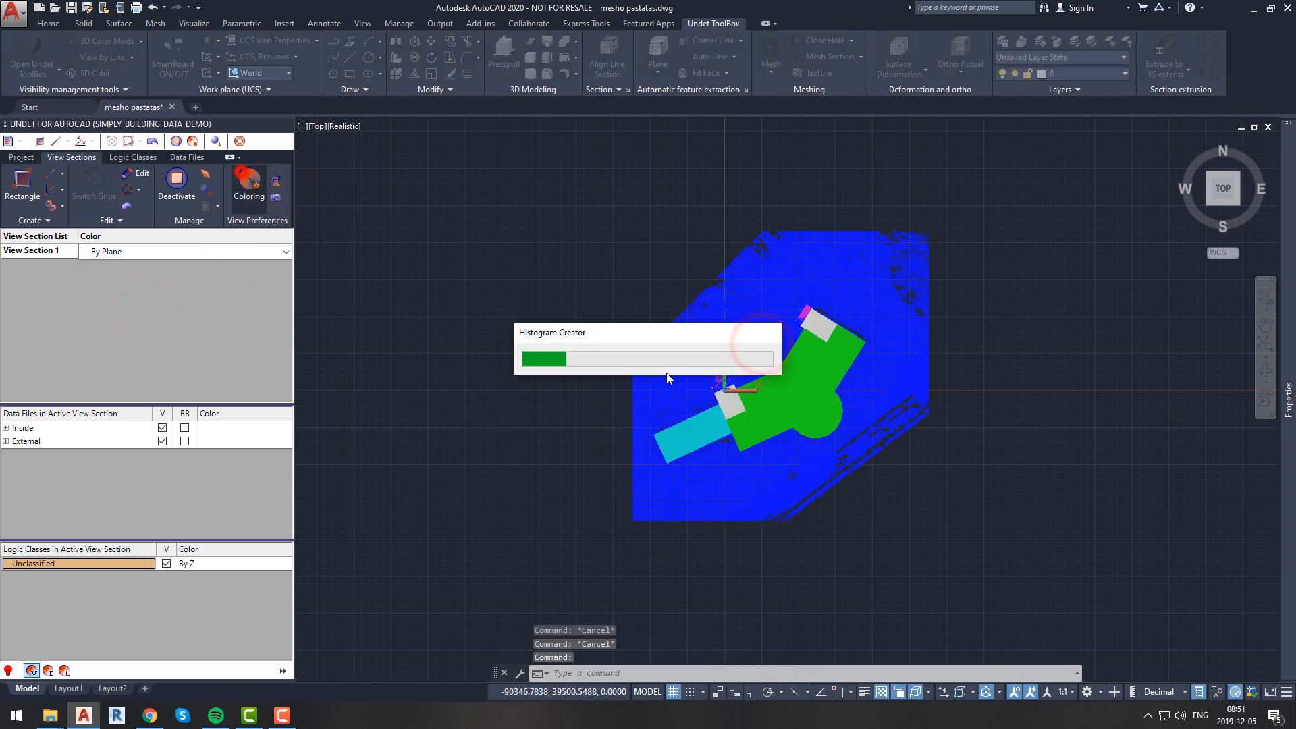
click(248, 180)
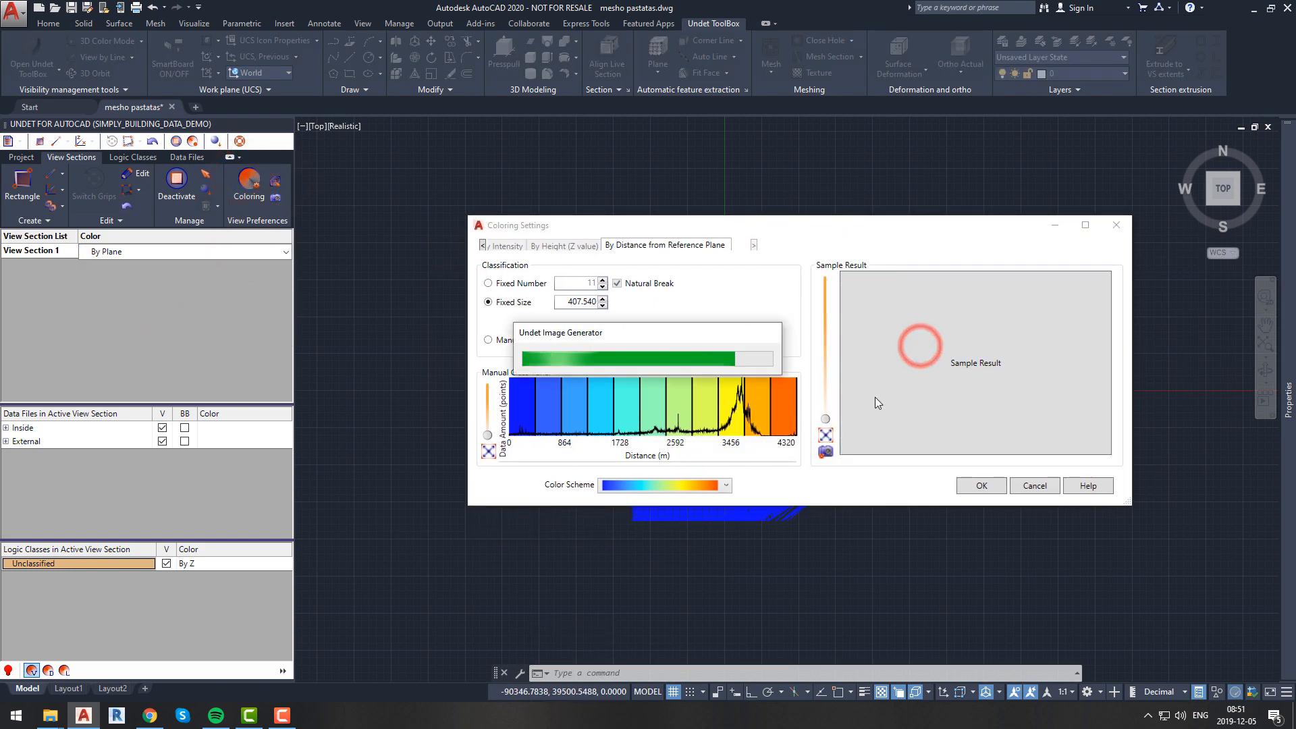
click(980, 486)
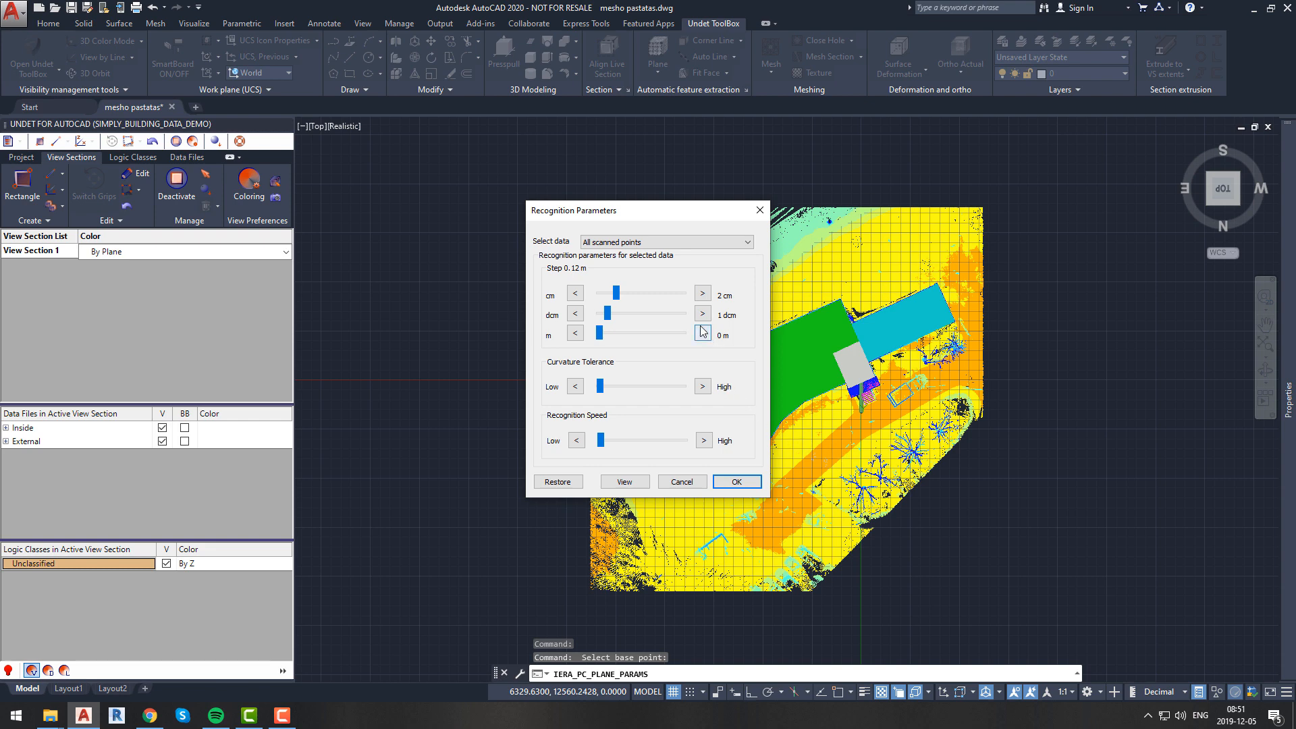
mouse_move(596, 281)
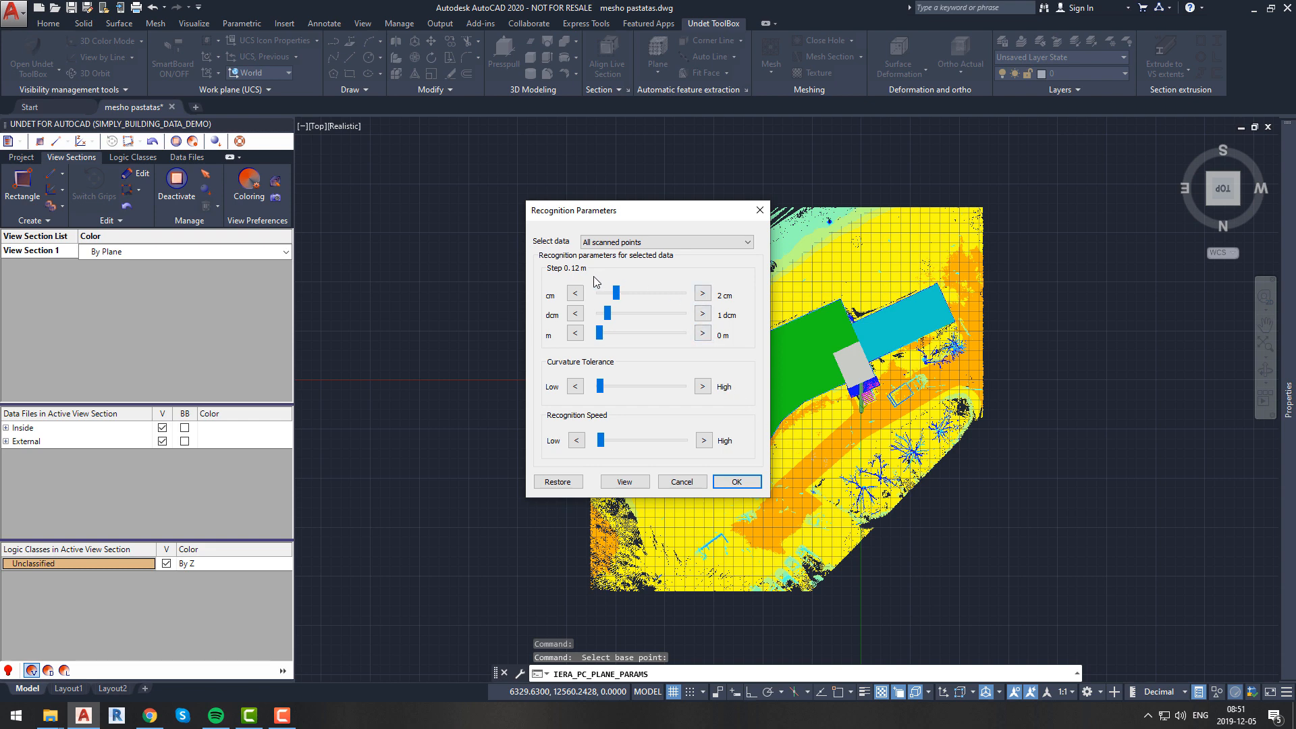
mouse_move(589, 280)
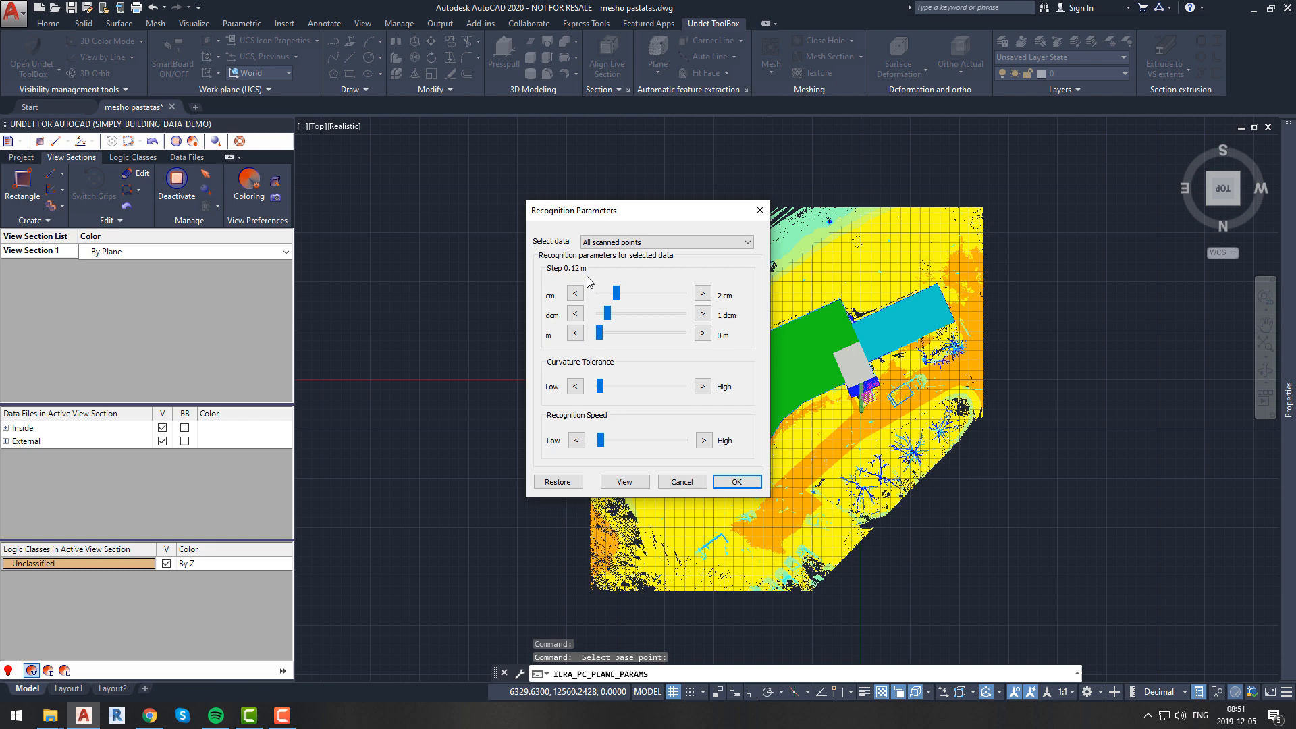
mouse_move(589, 281)
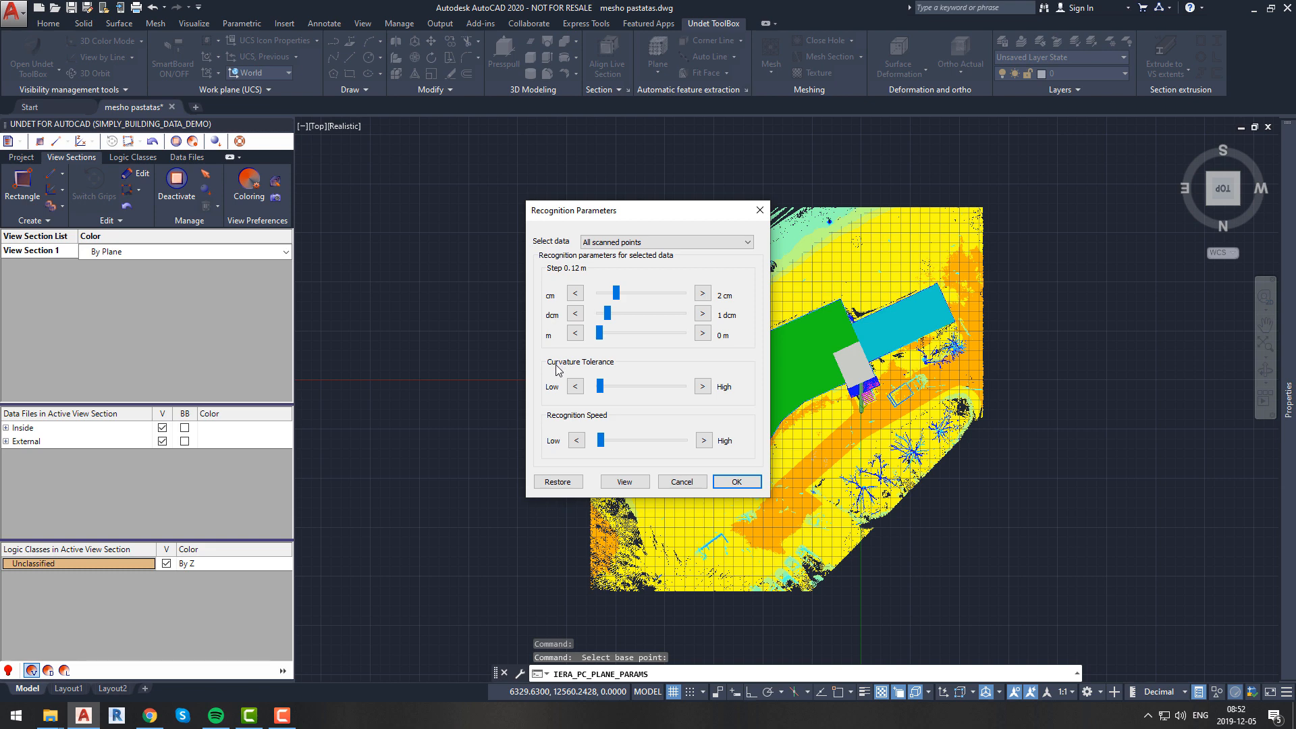
mouse_move(560, 418)
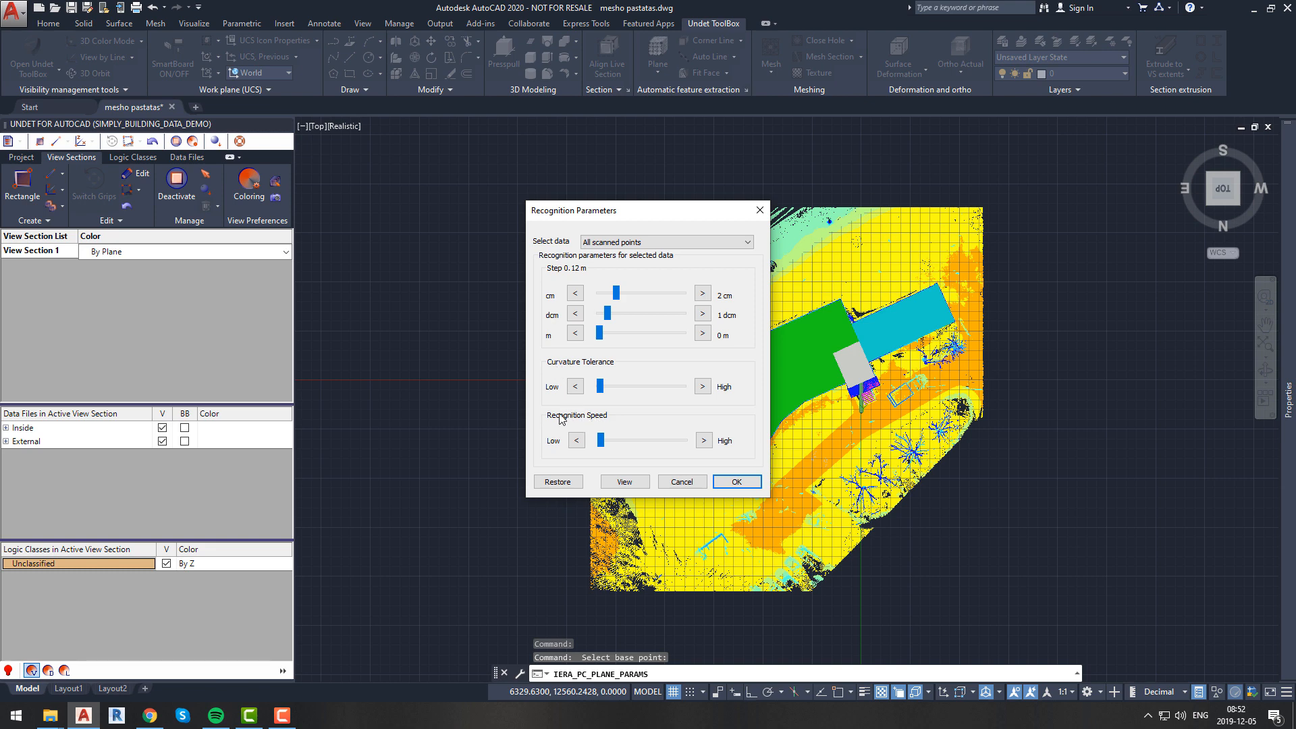
mouse_move(643, 445)
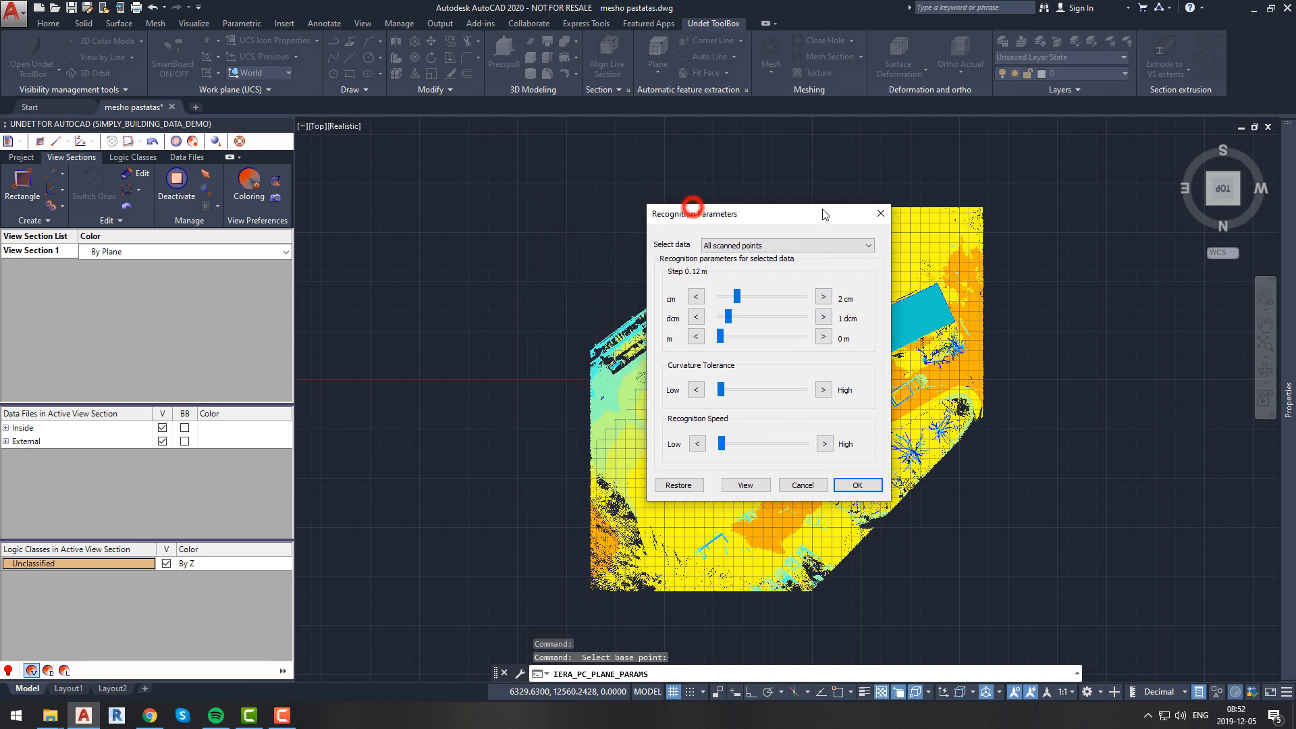
- Set the recognition step to 0.20 m with the cm and dcm arrows, speed High
click(707, 317)
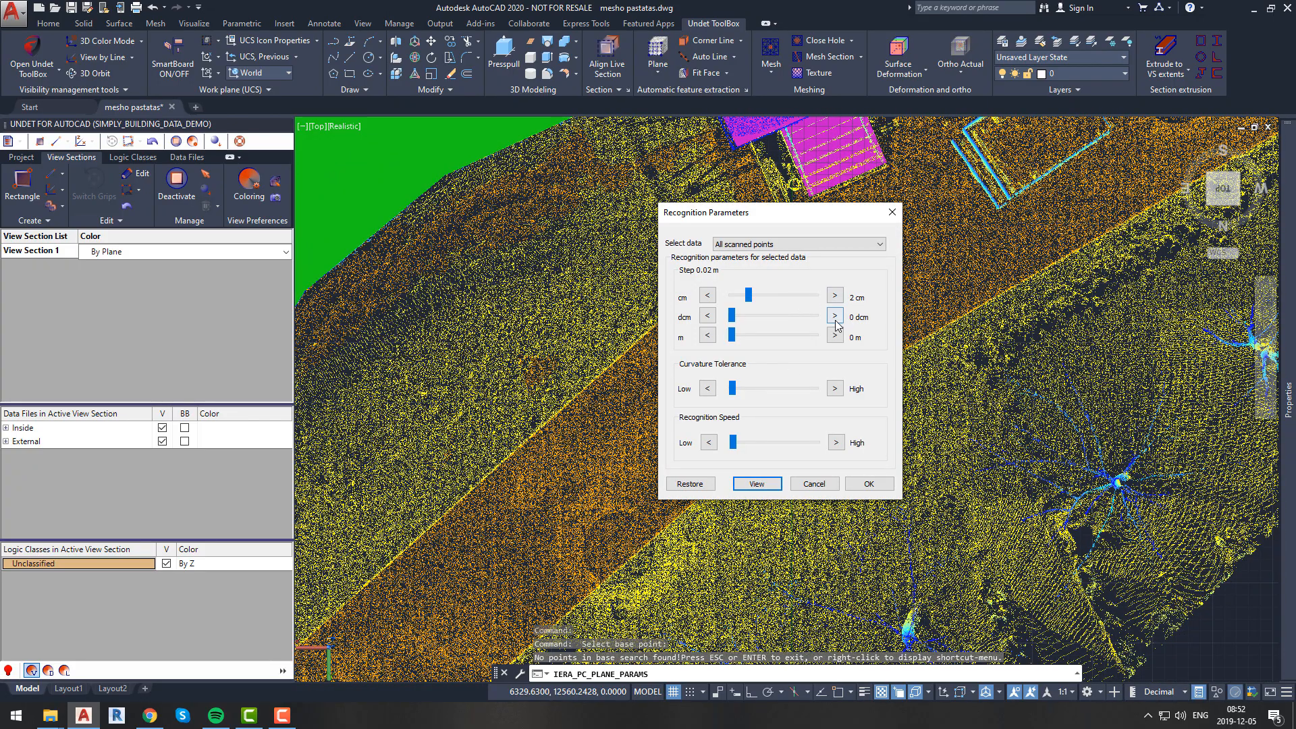
click(835, 295)
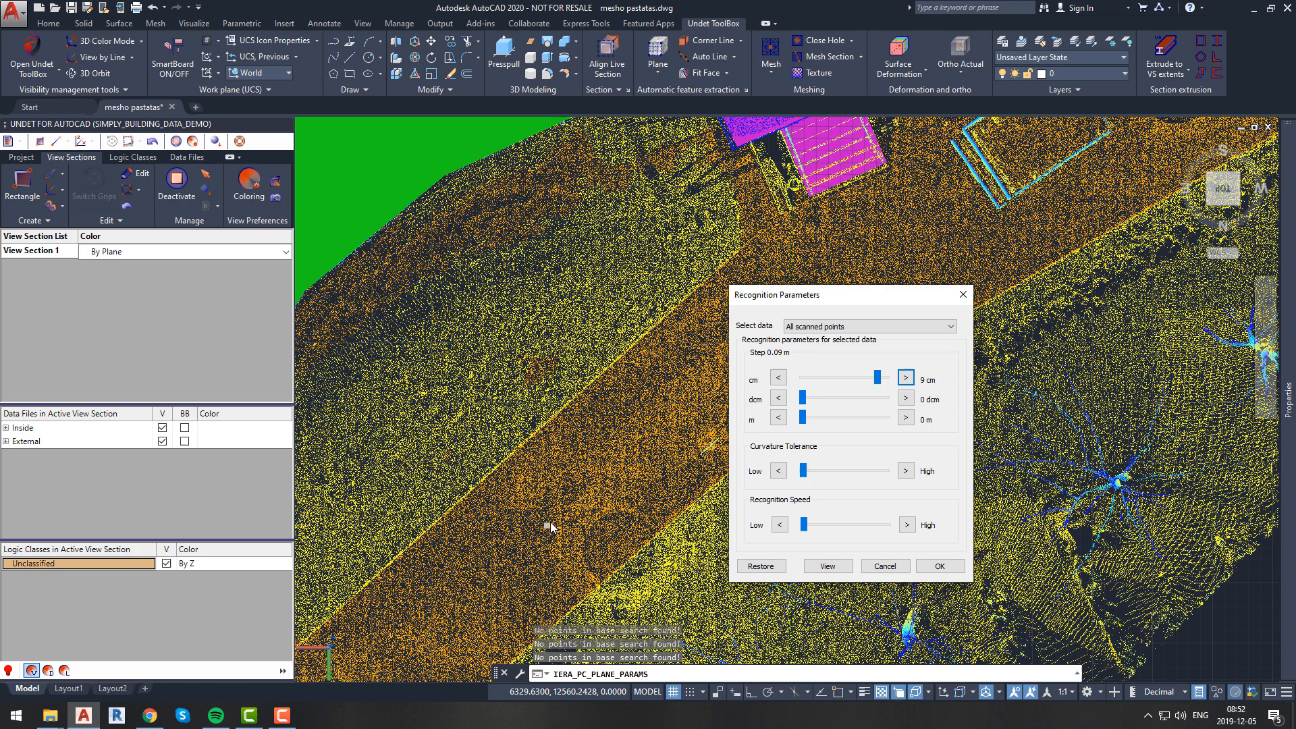
click(906, 377)
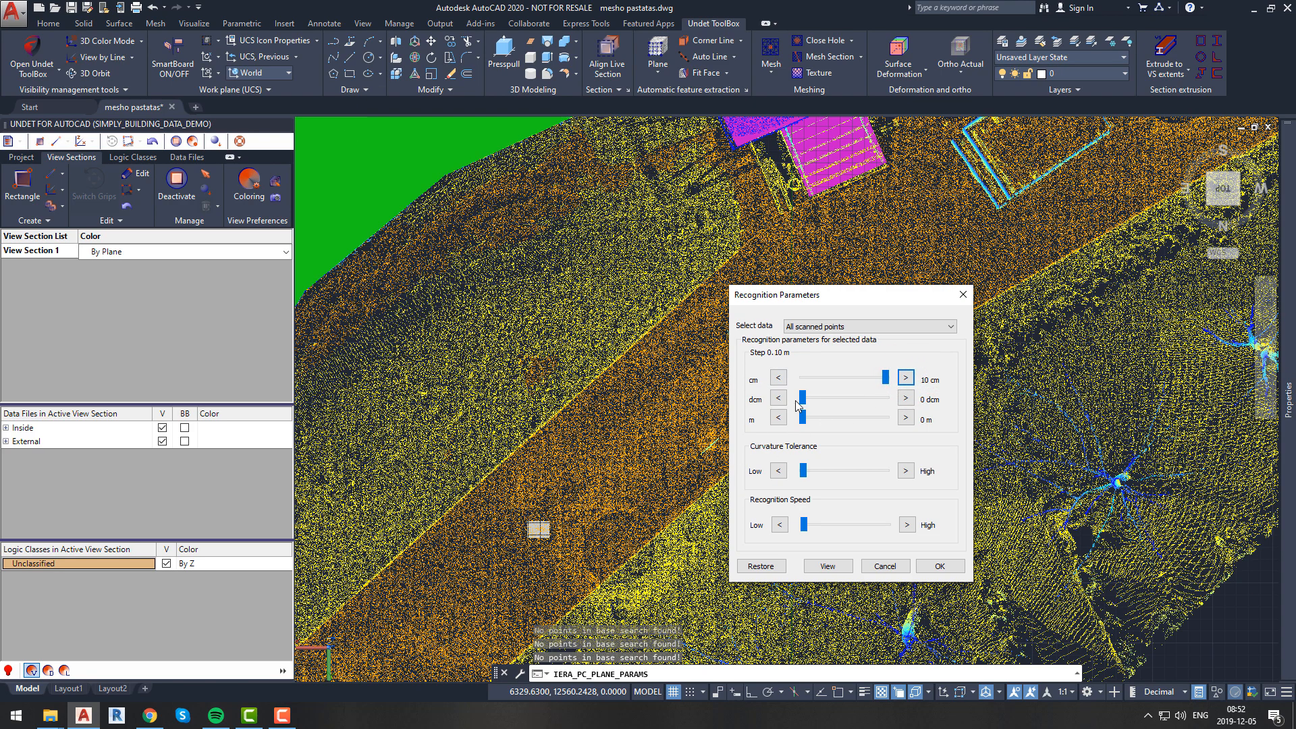
click(906, 399)
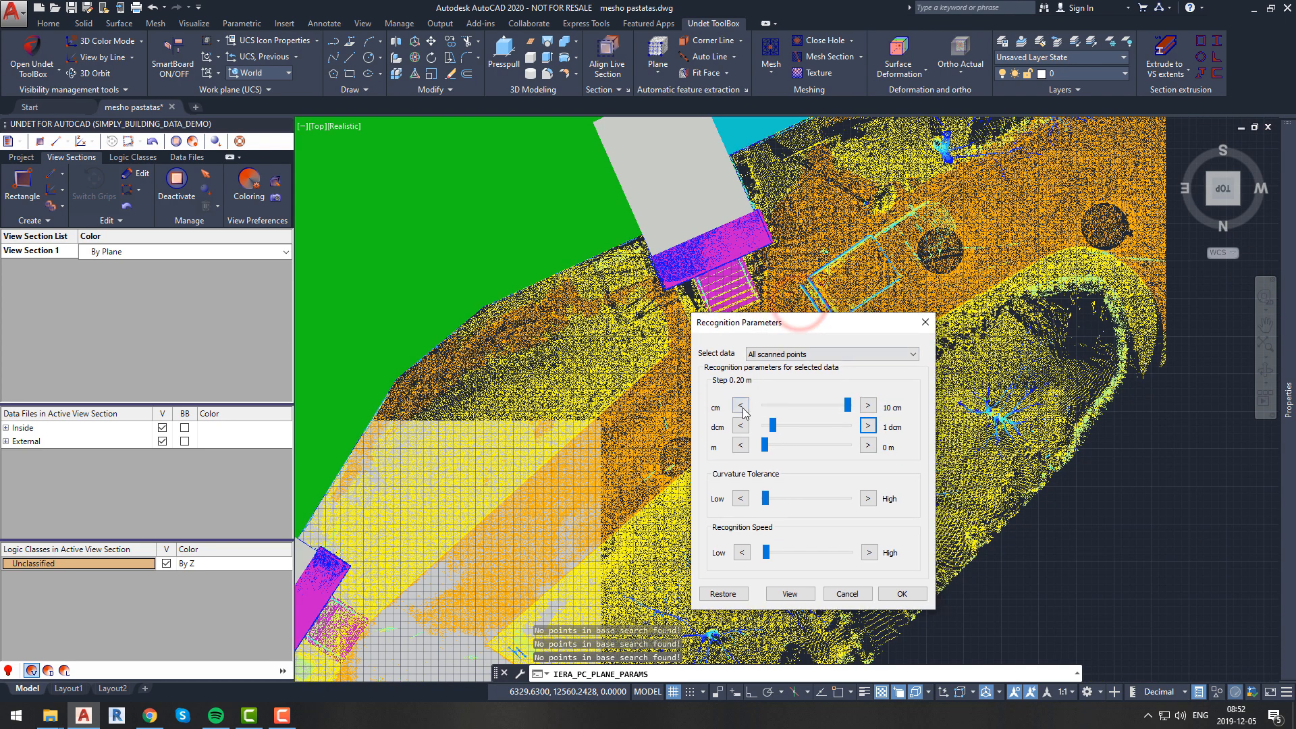
click(741, 406)
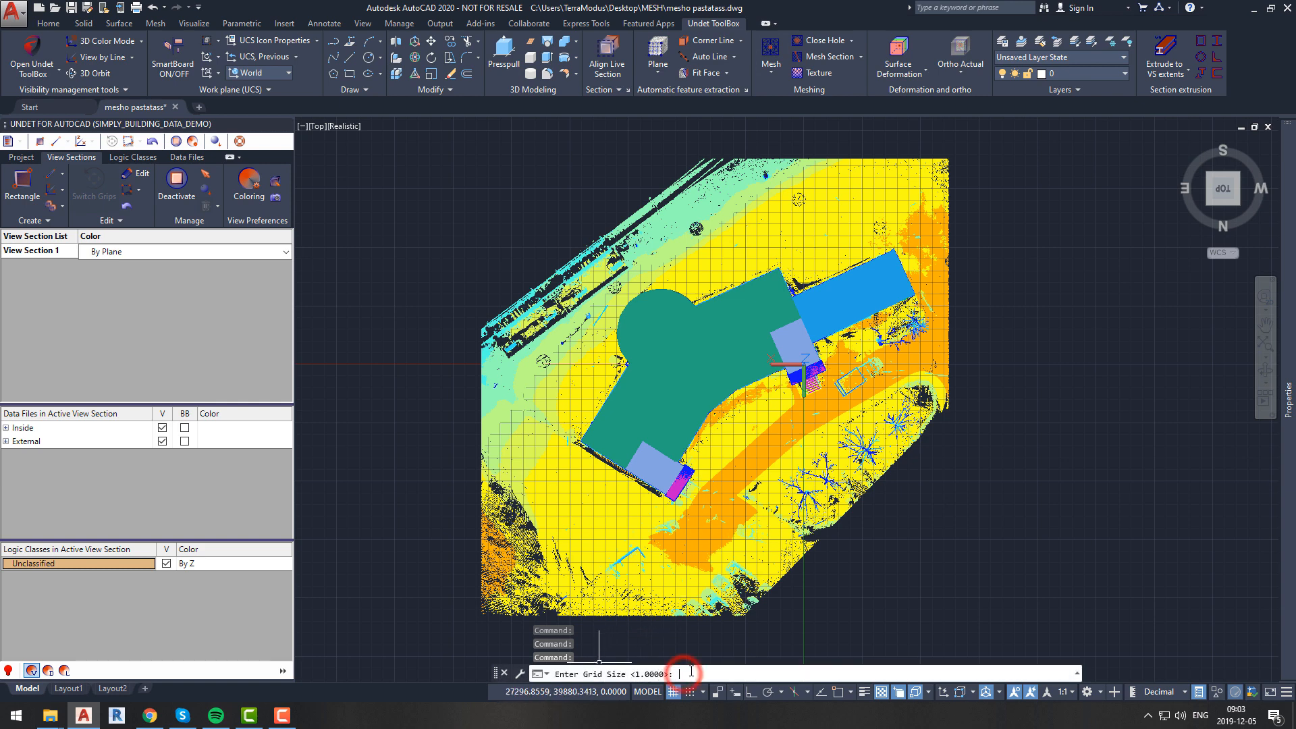
- Enter 1 as the mesh grid size
text(1)
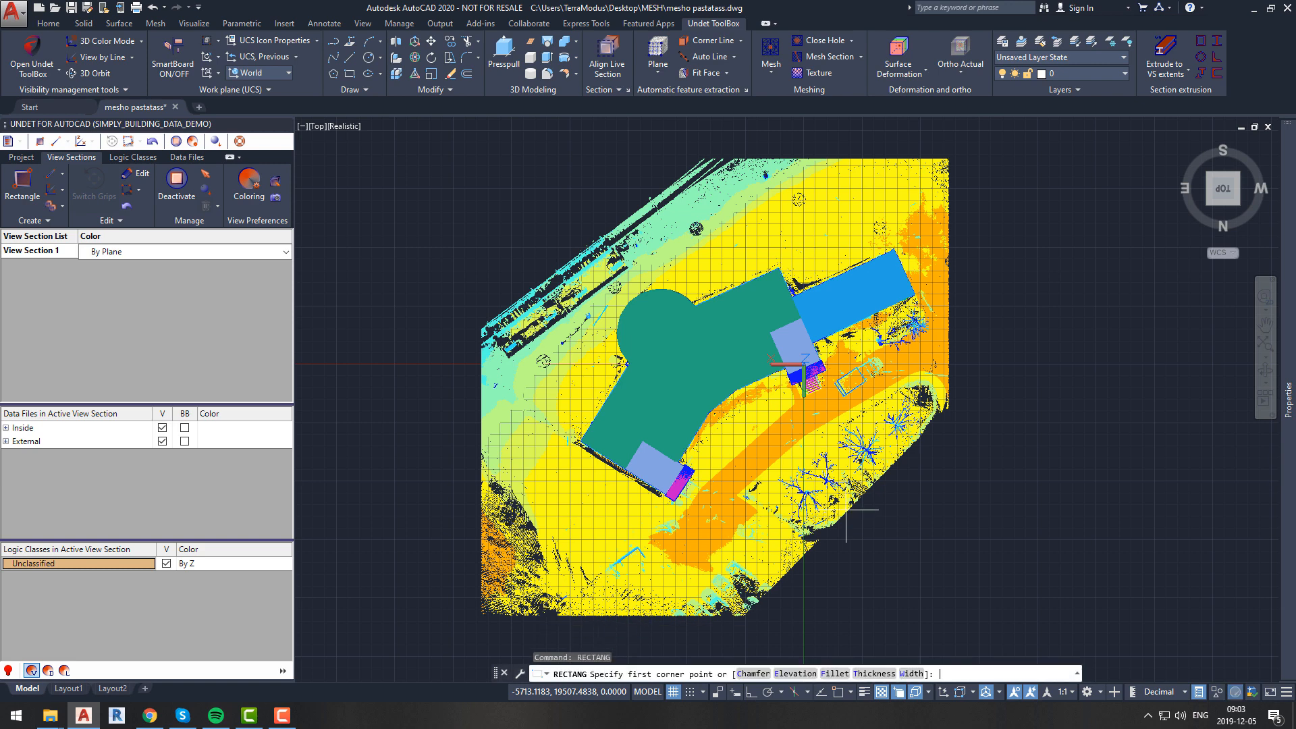
mouse_move(982, 148)
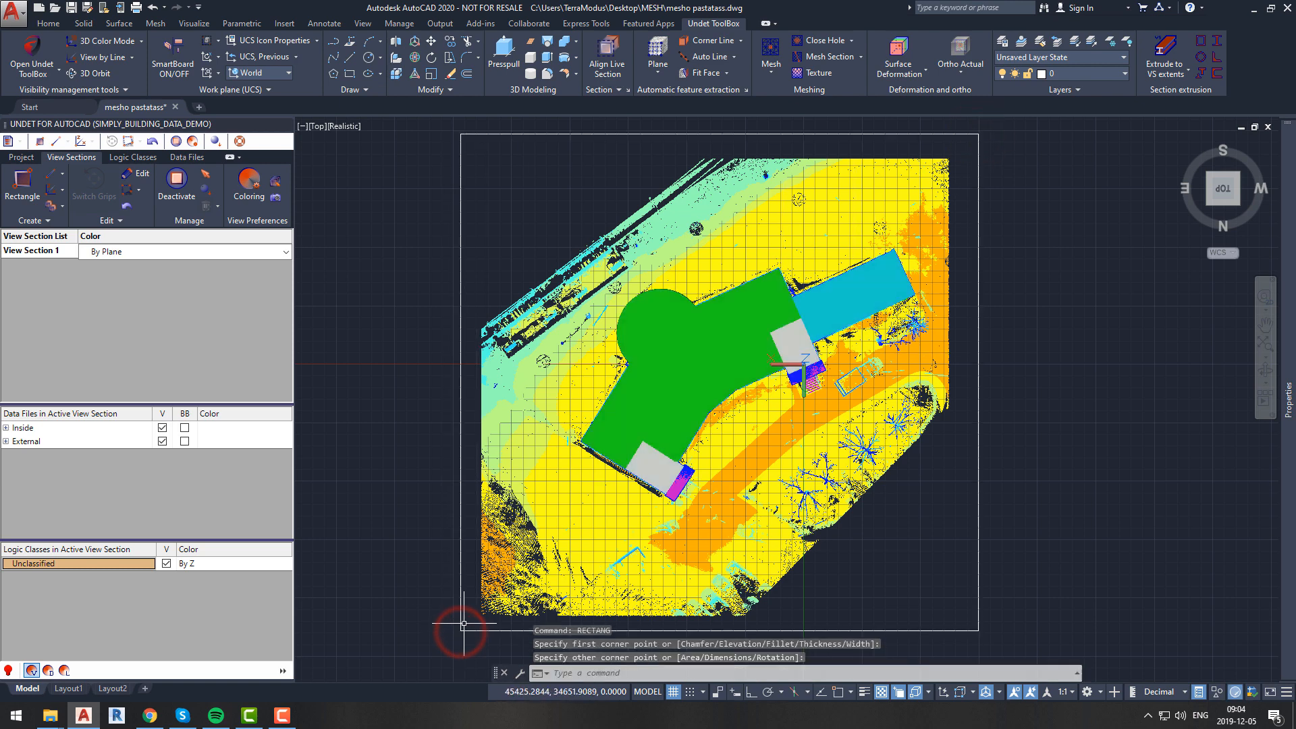
- Finish the rectangular boundary around the point cloud with Esc
key(Escape)
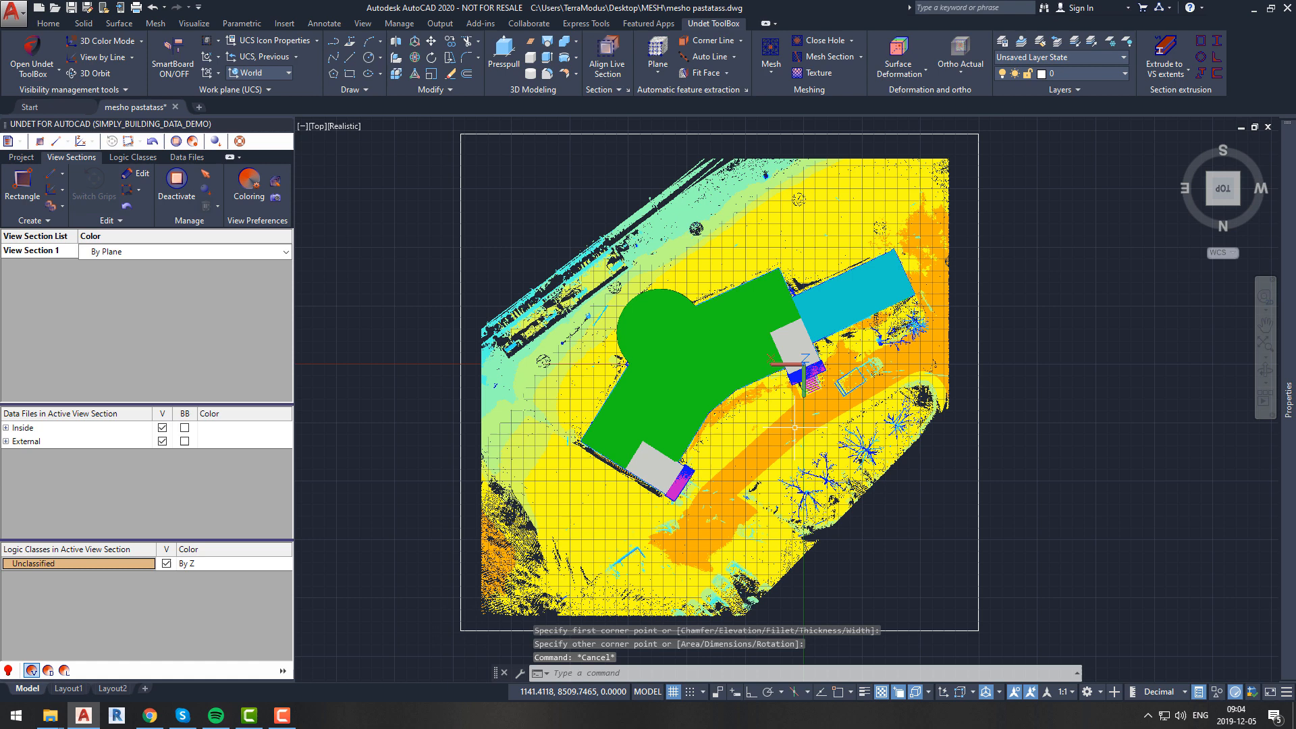
click(770, 51)
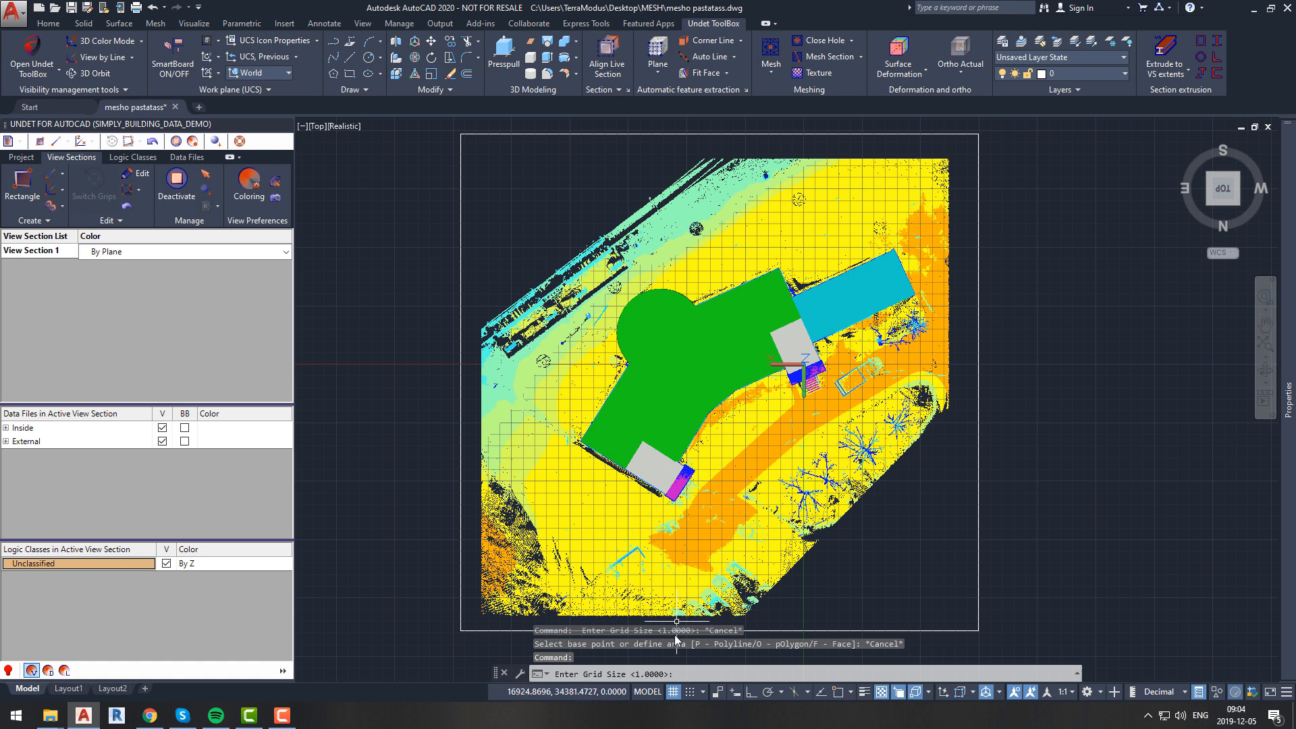
- Mesh with grid size 1, pick the boundary polyline (P), and keep 100% of faces
text(1)
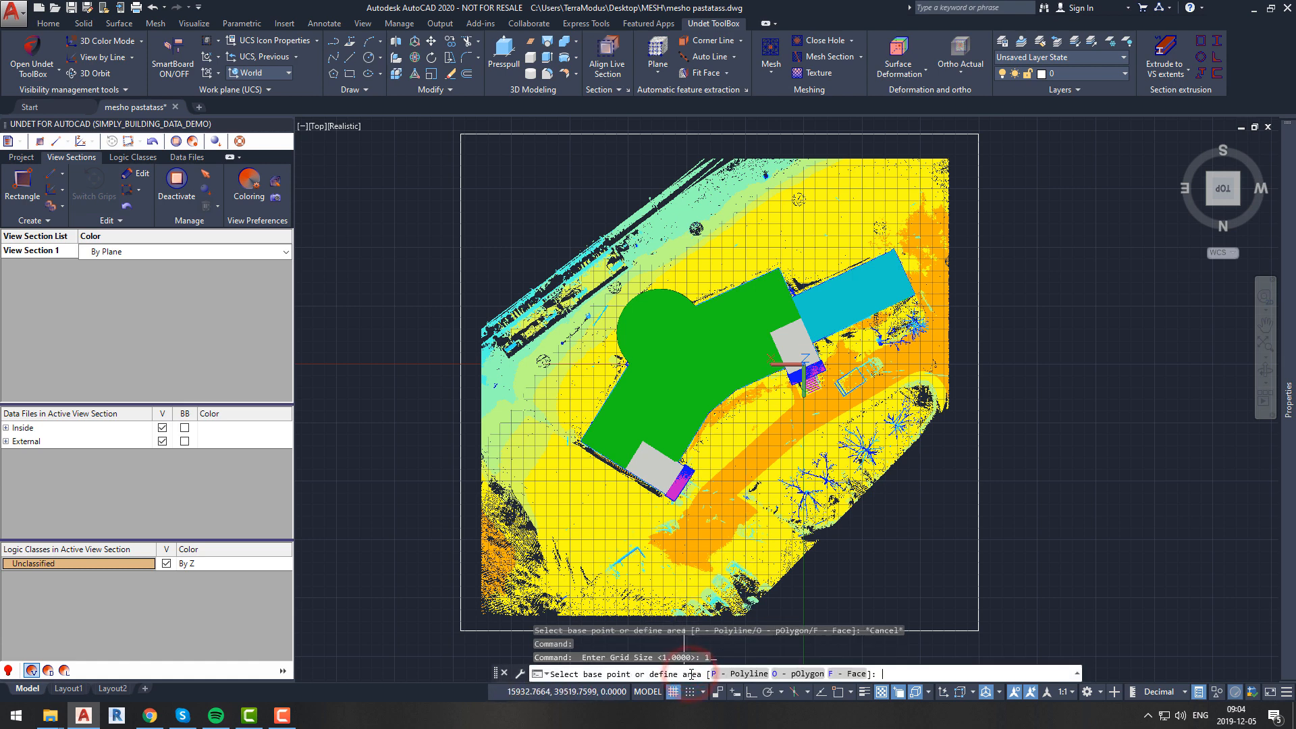
text(P)
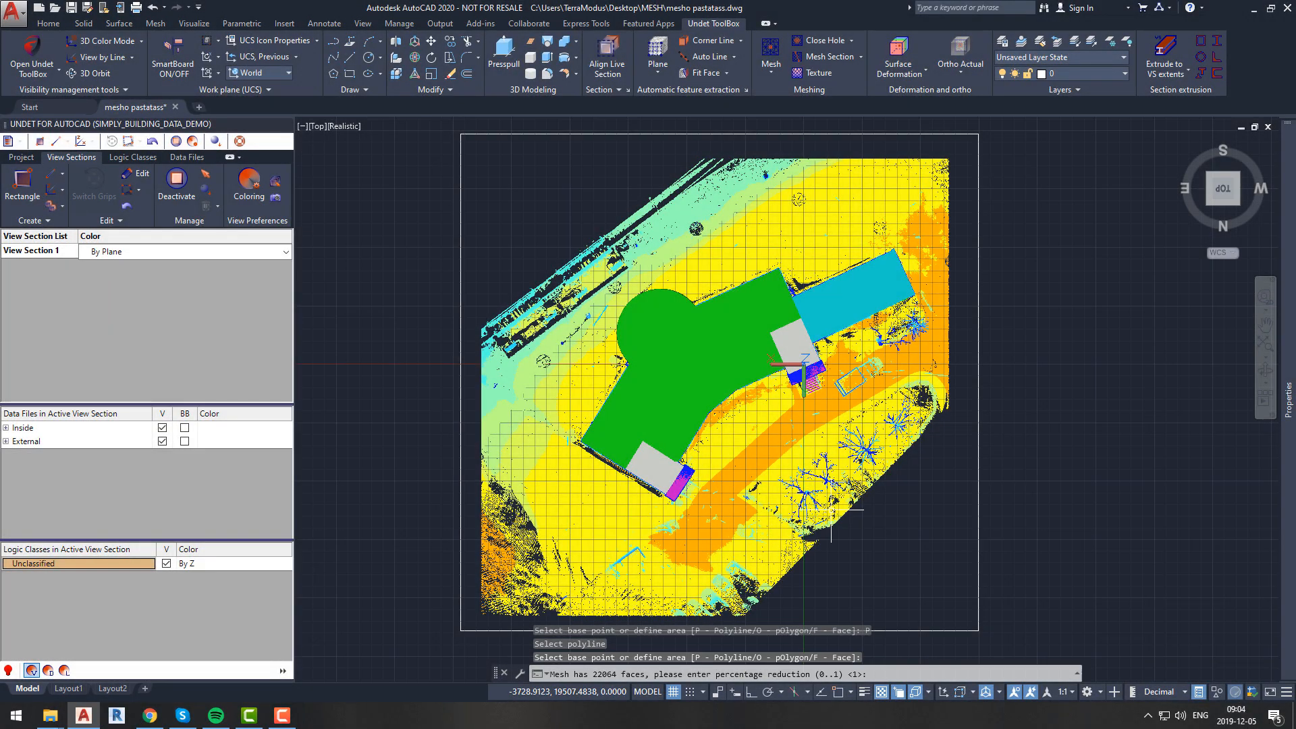
mouse_move(832, 534)
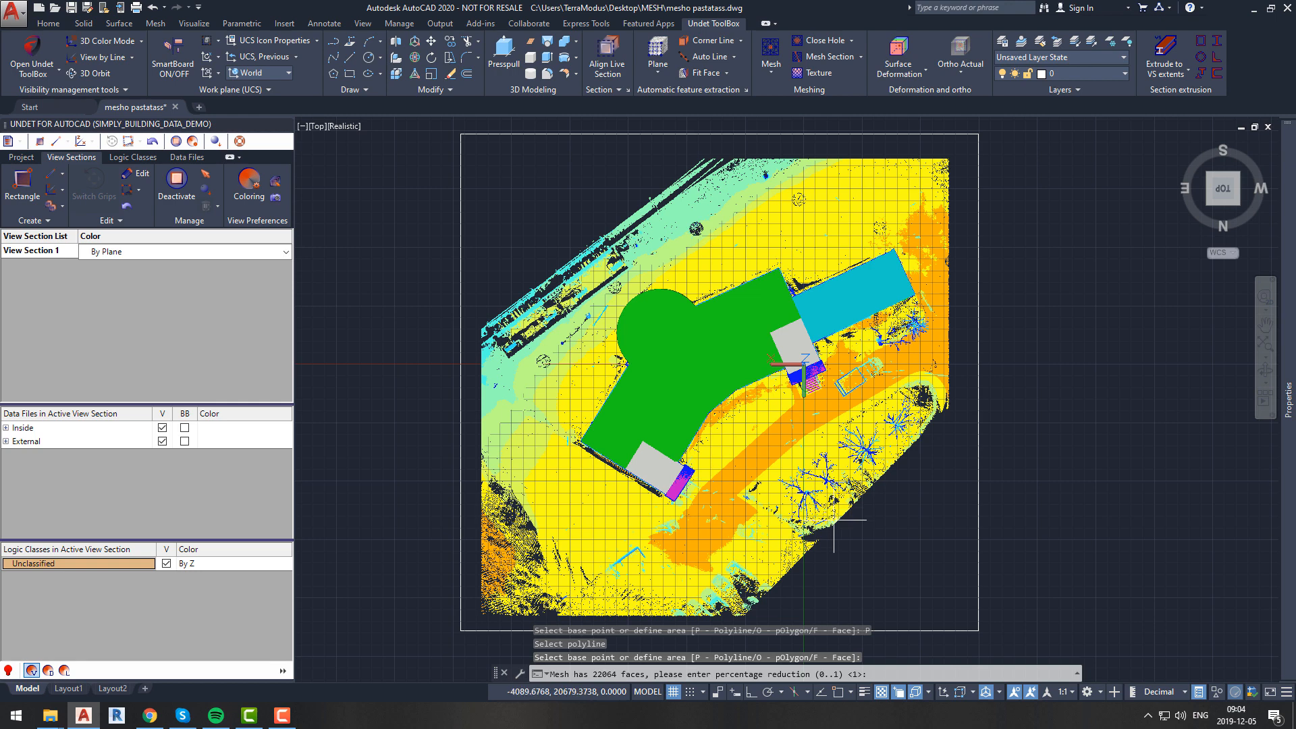
mouse_move(833, 522)
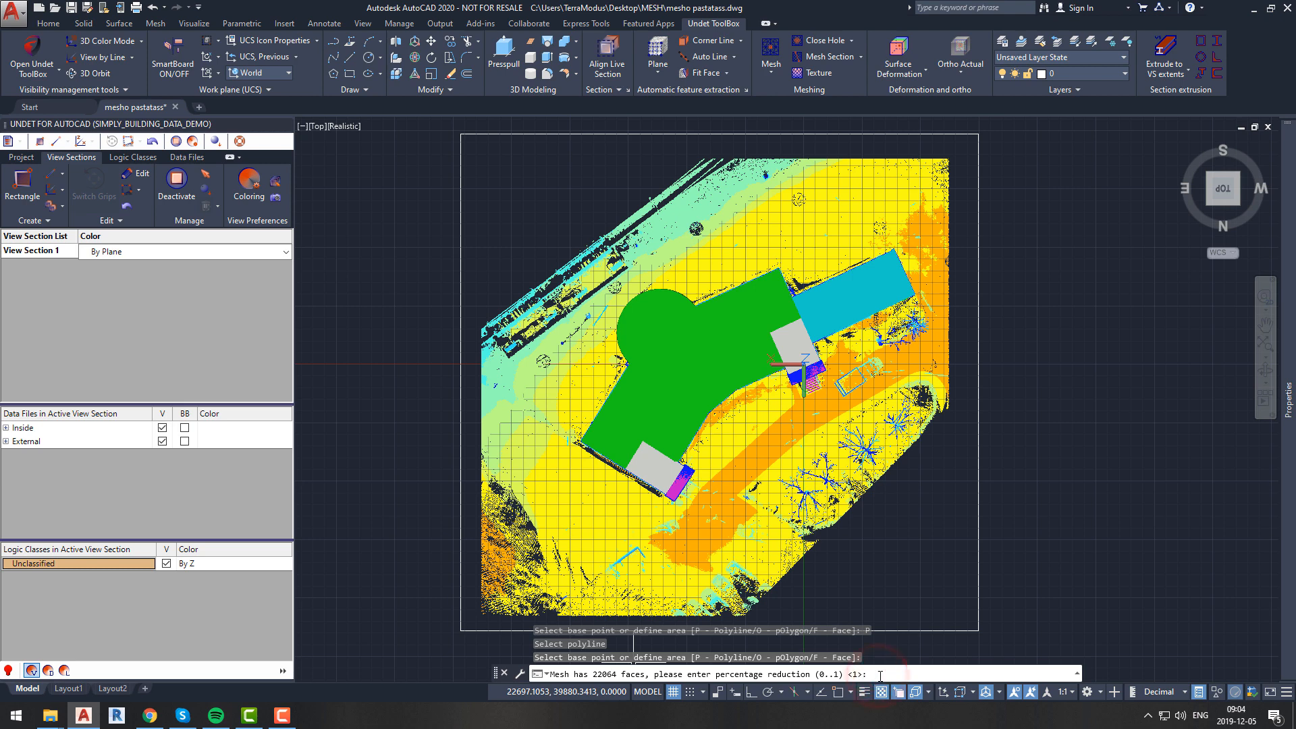
text(1)
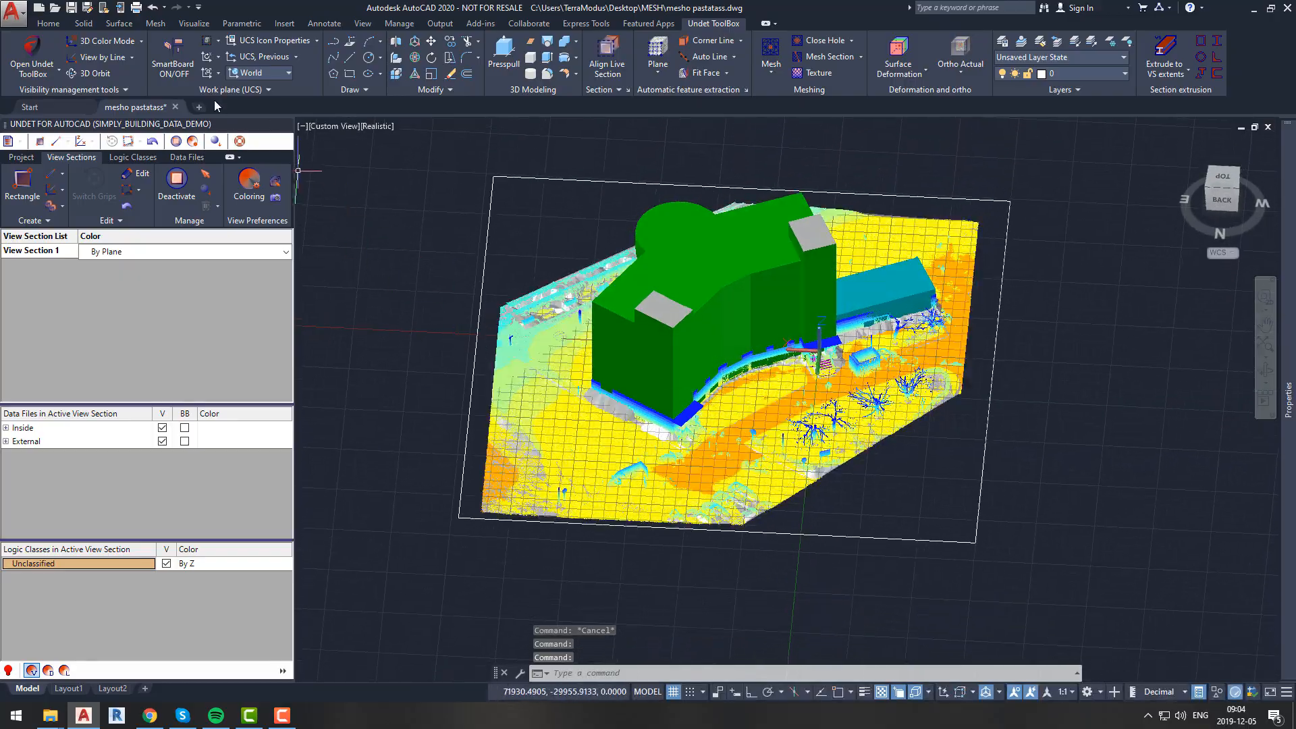
- Hide the point cloud and orbit to inspect the mesh edge near the building
scroll(down, 3)
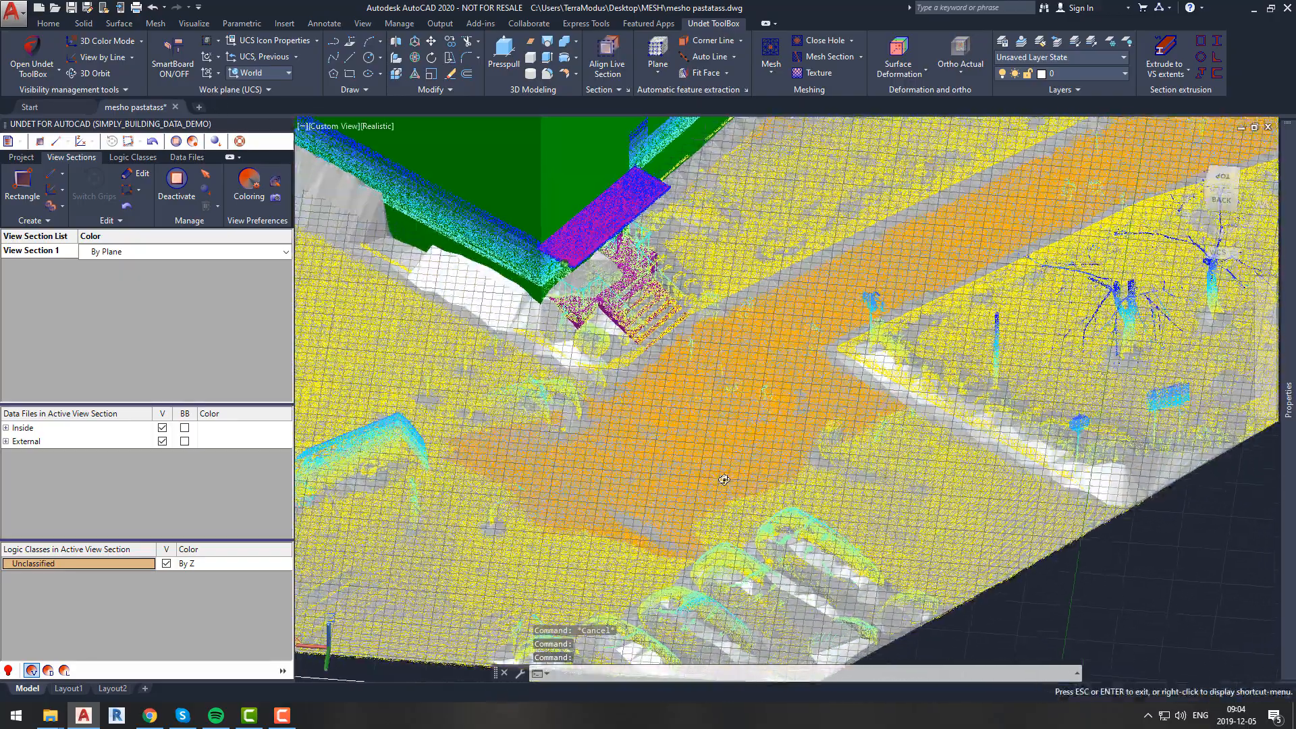
drag(723, 479, 671, 449)
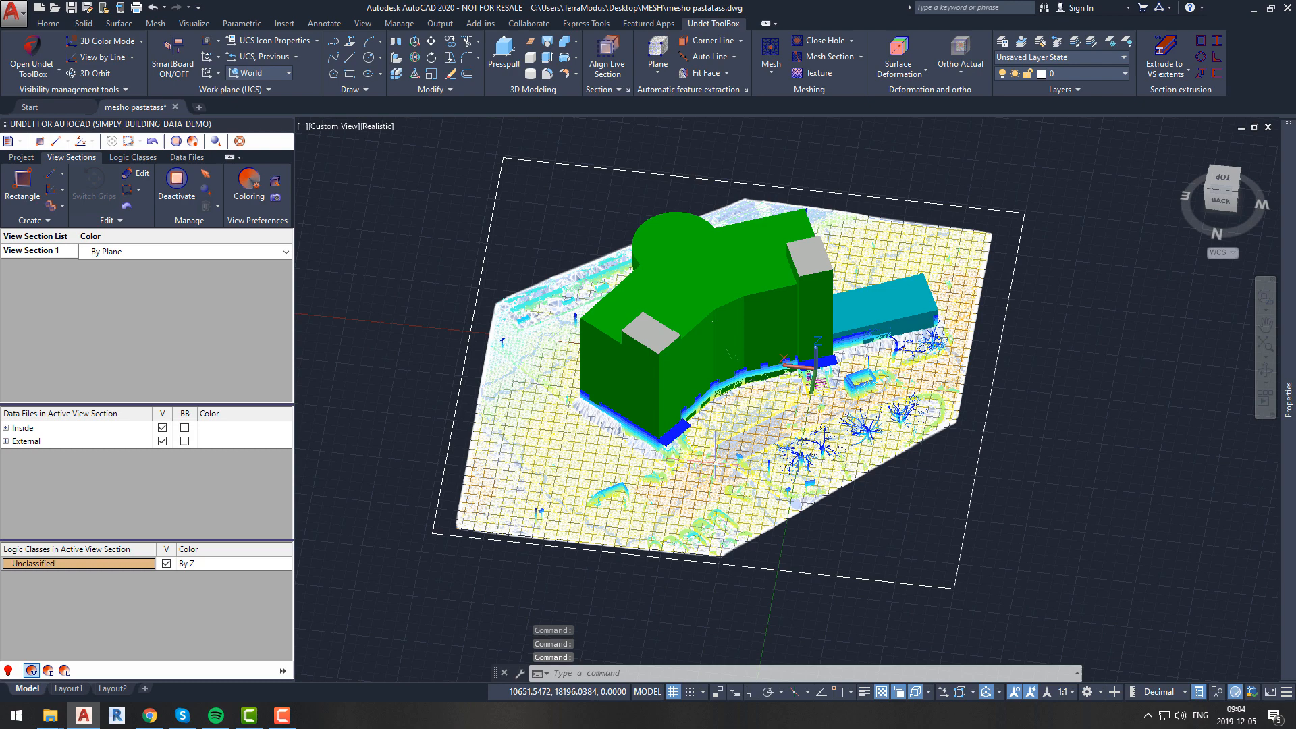
click(31, 62)
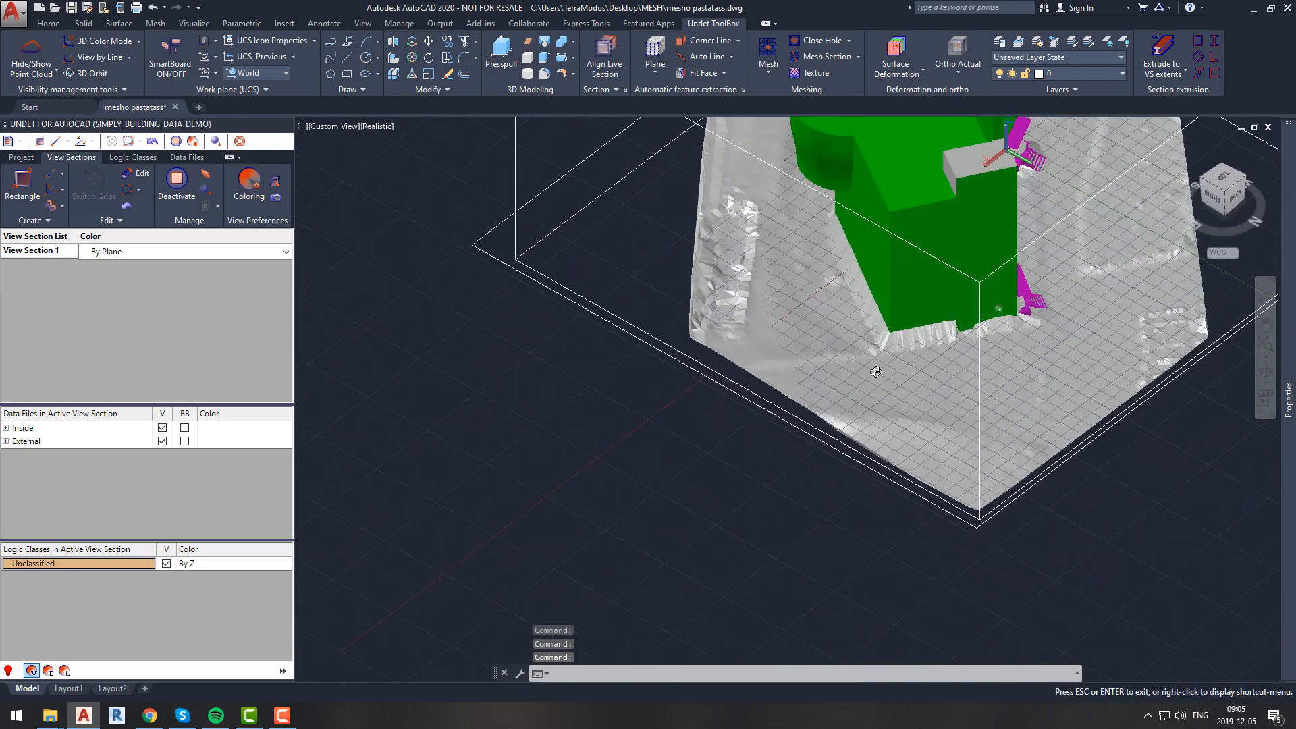
drag(875, 371, 1071, 356)
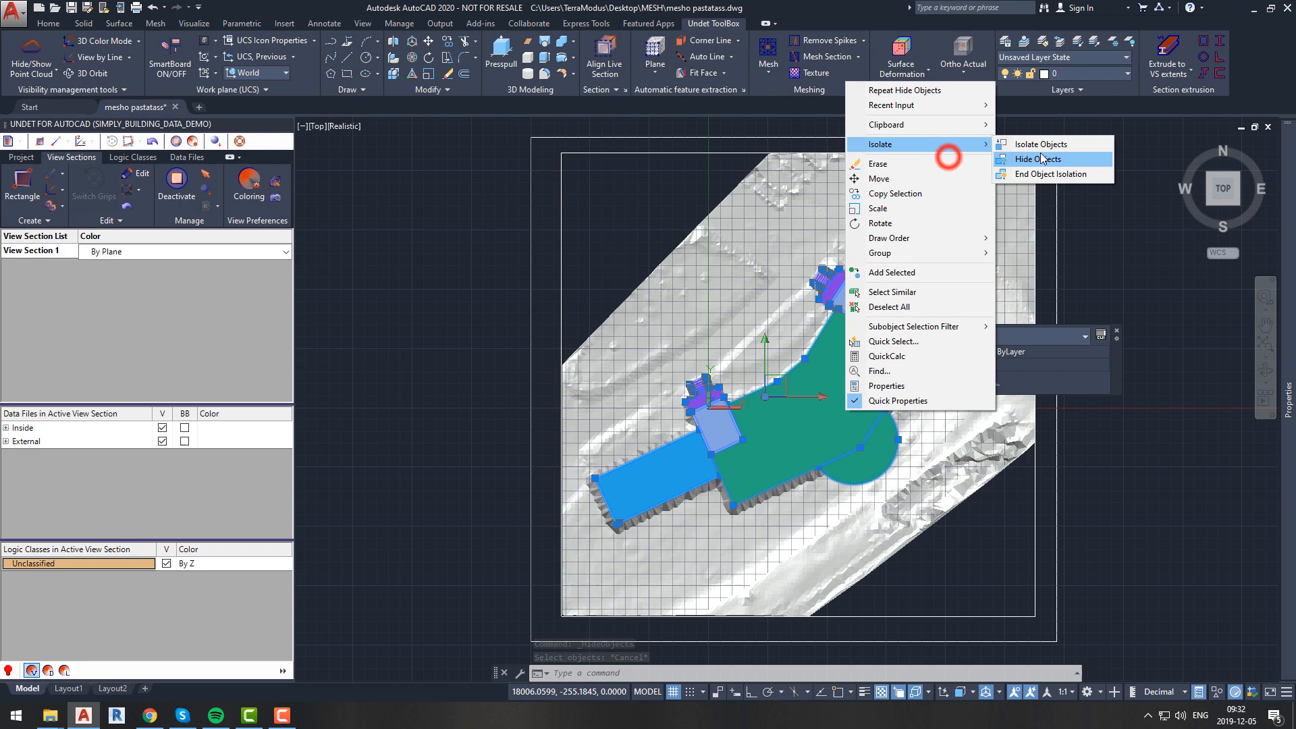
- Hide the selected building solids with Isolate > Hide Objects
click(1035, 158)
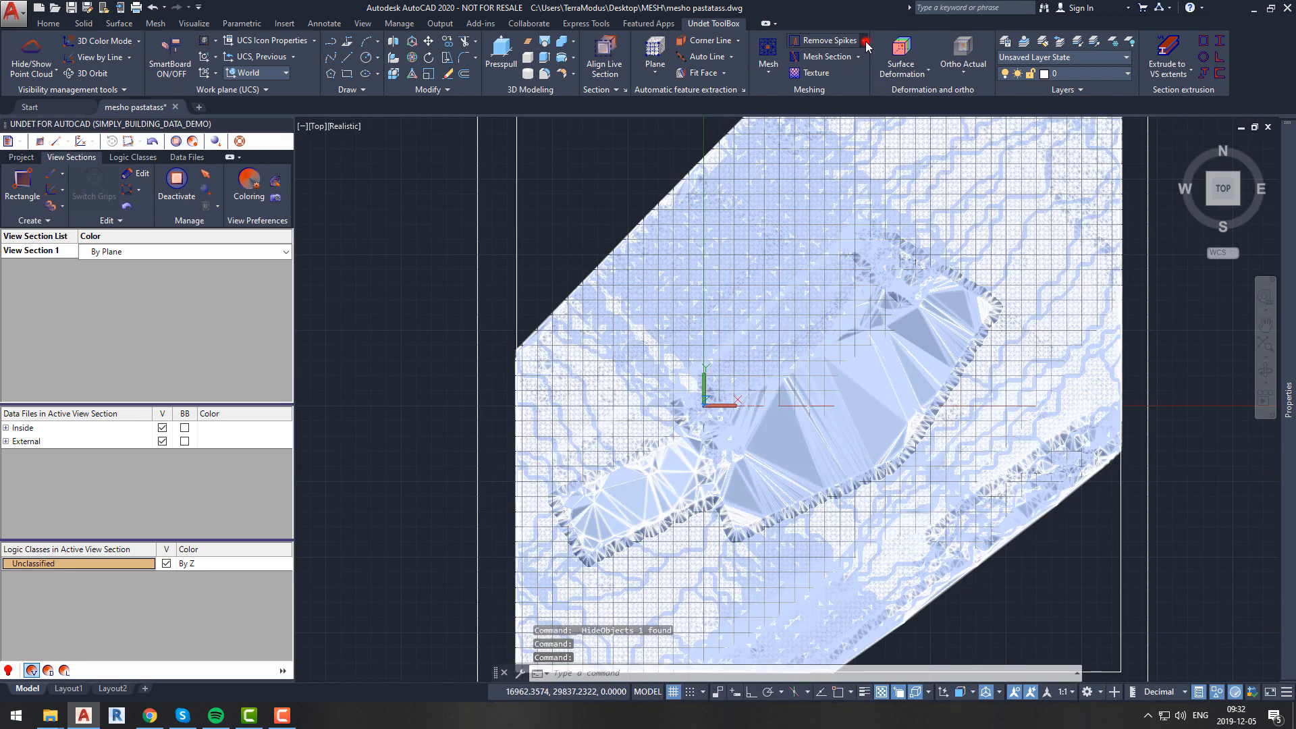
- Remove spikes inside a crossing polygon around the building footprint
click(828, 39)
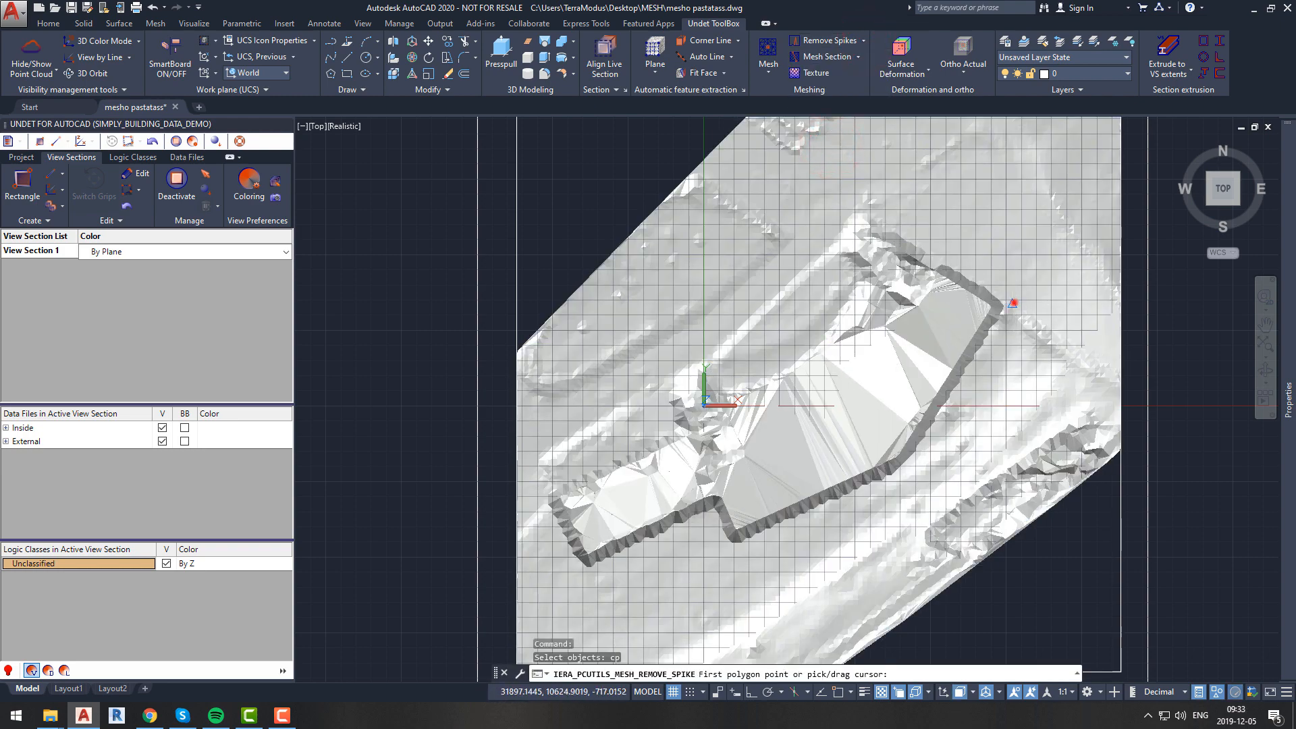
click(722, 560)
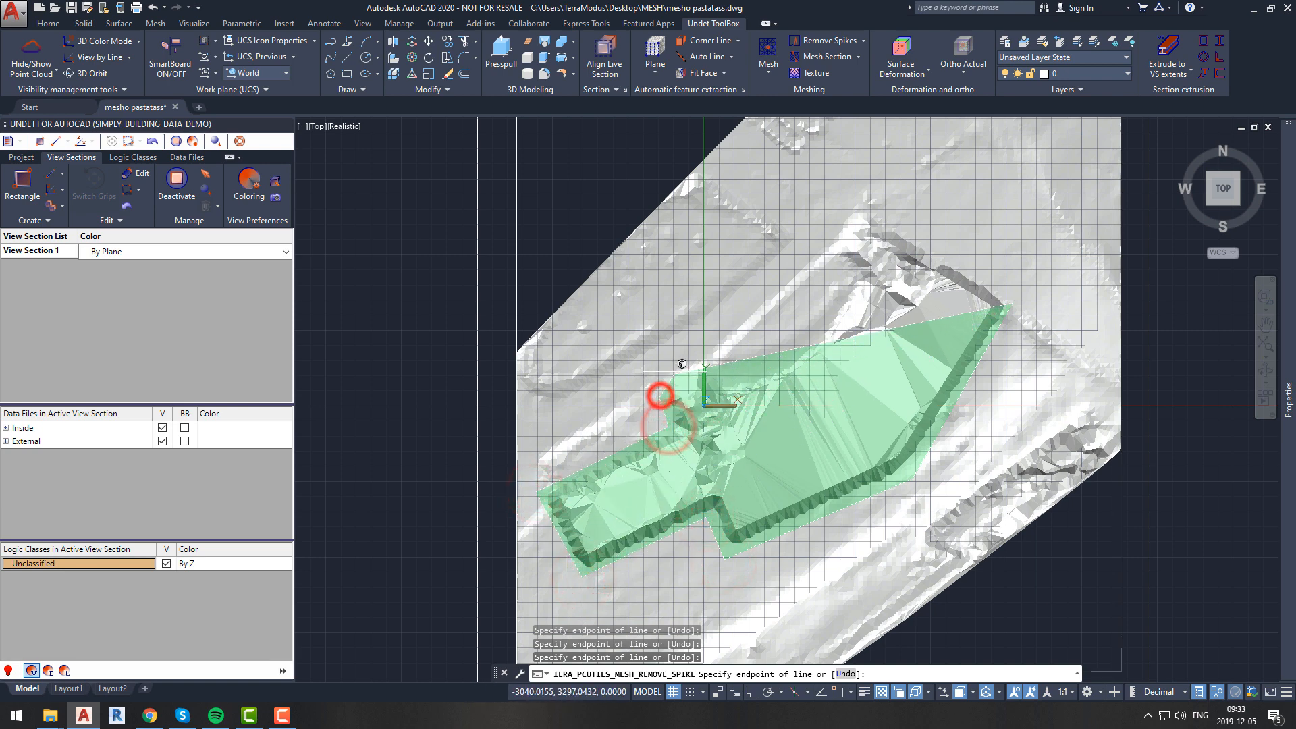
mouse_move(715, 387)
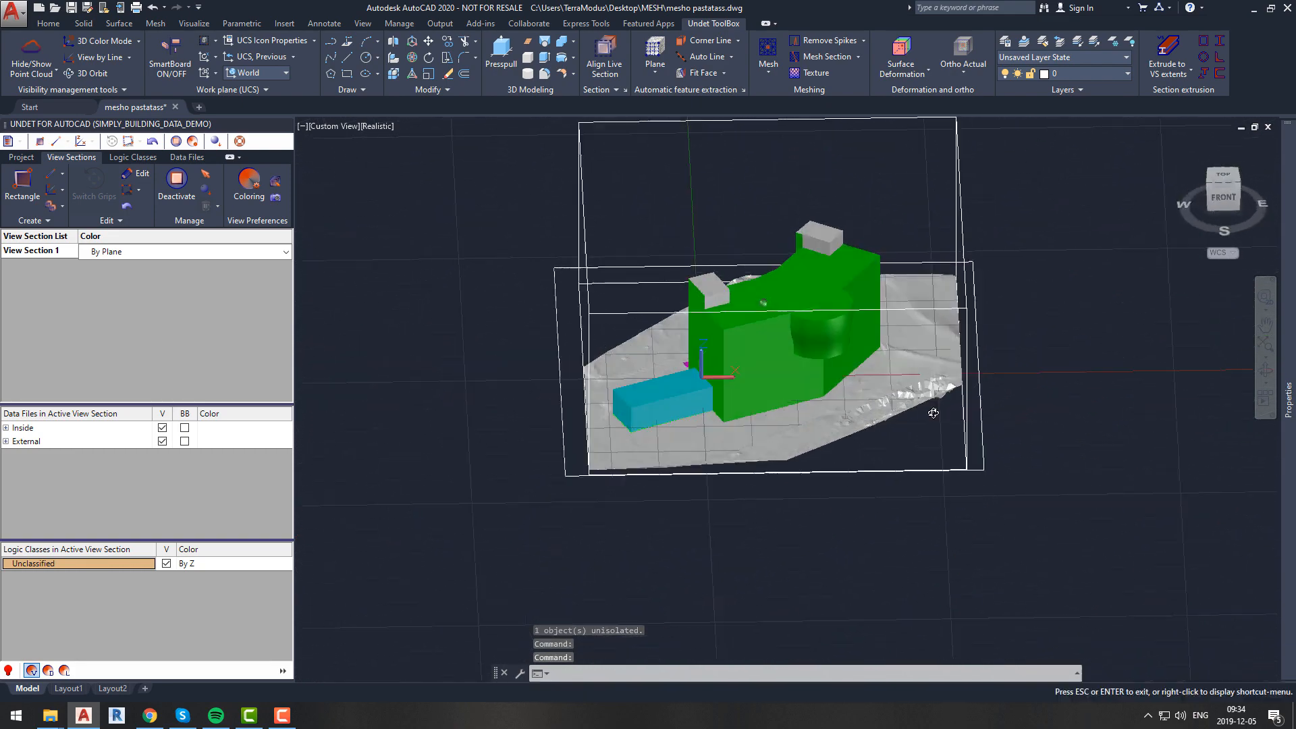
scroll(up, 3)
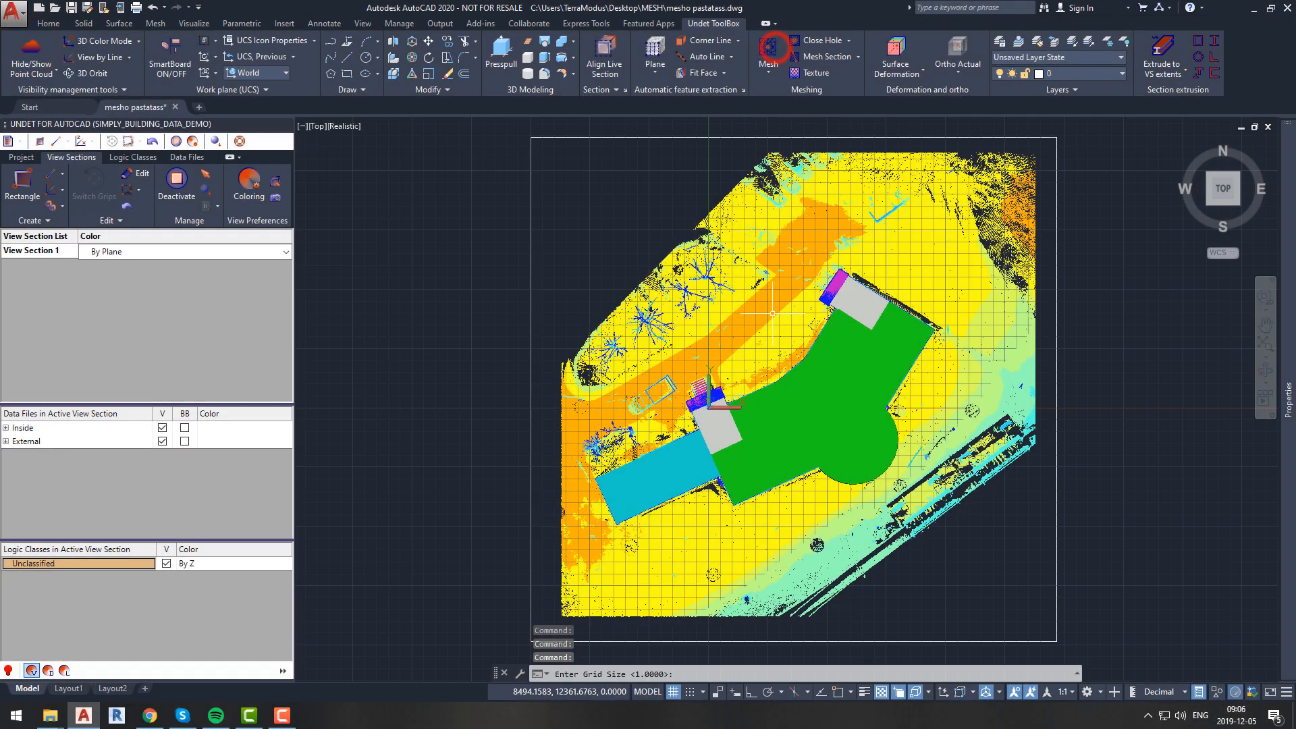
- Enter 0.5 as the mesh grid size
text(0.5)
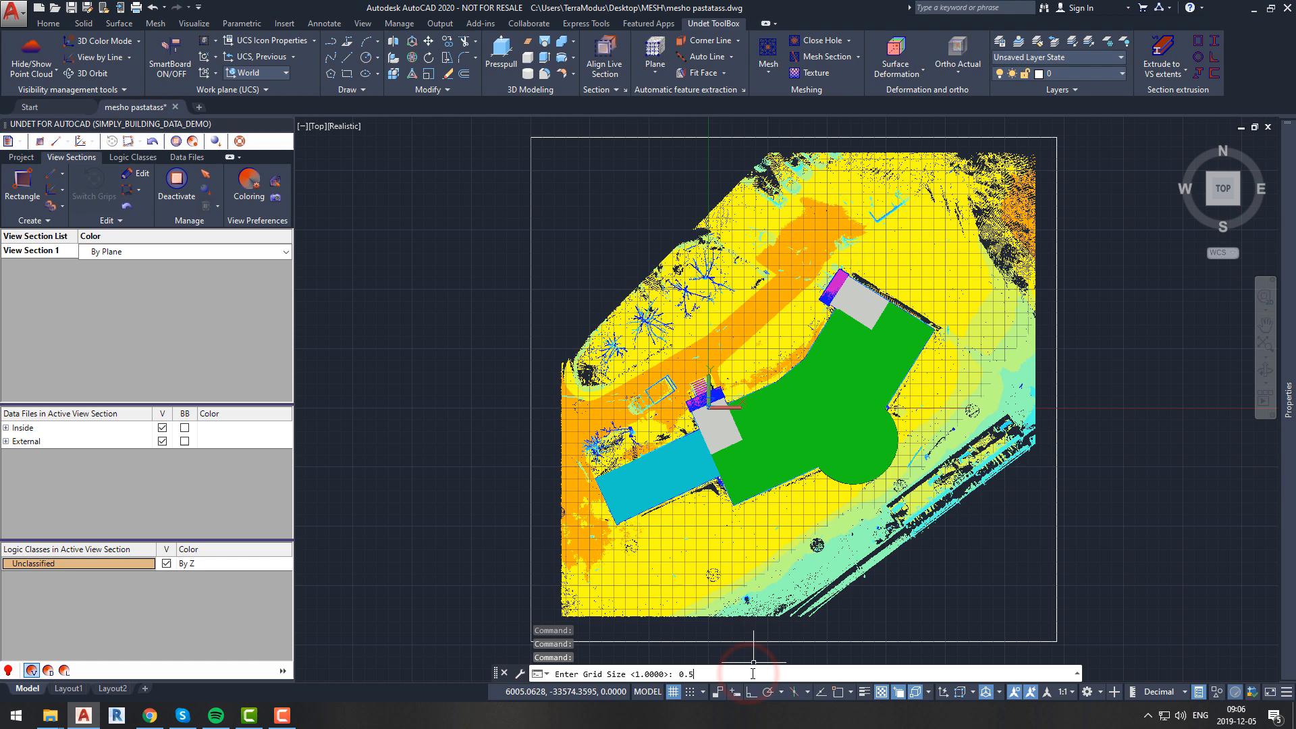
key(enter)
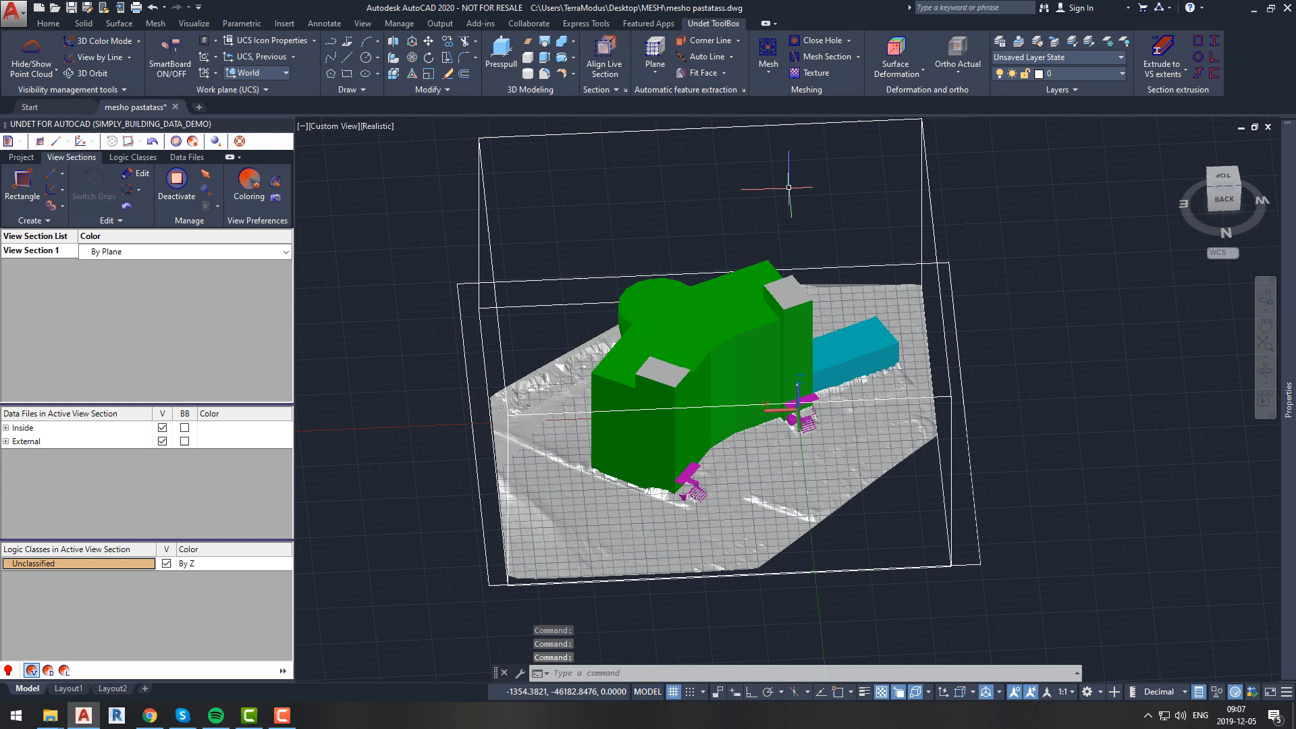
- Start Decimate Mesh from the Meshing panel's mesh repair dropdown
click(847, 40)
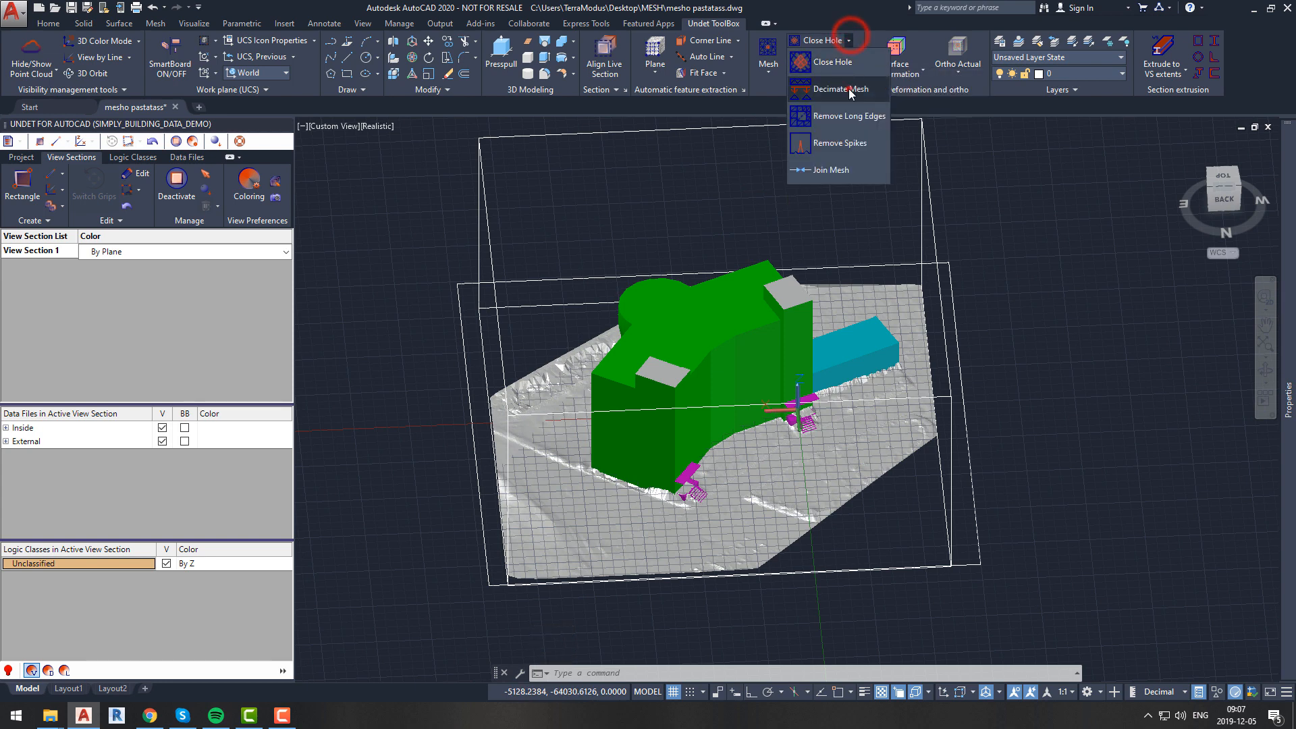
click(842, 89)
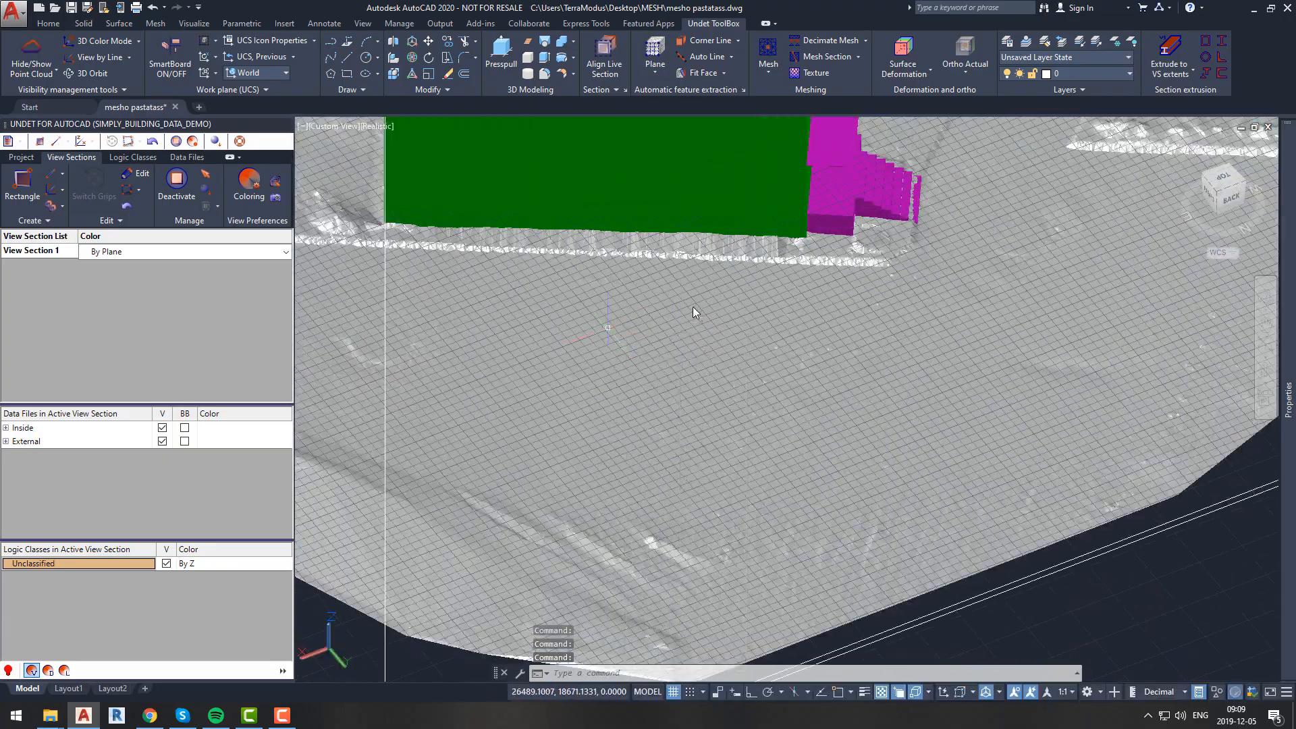
drag(695, 313, 638, 333)
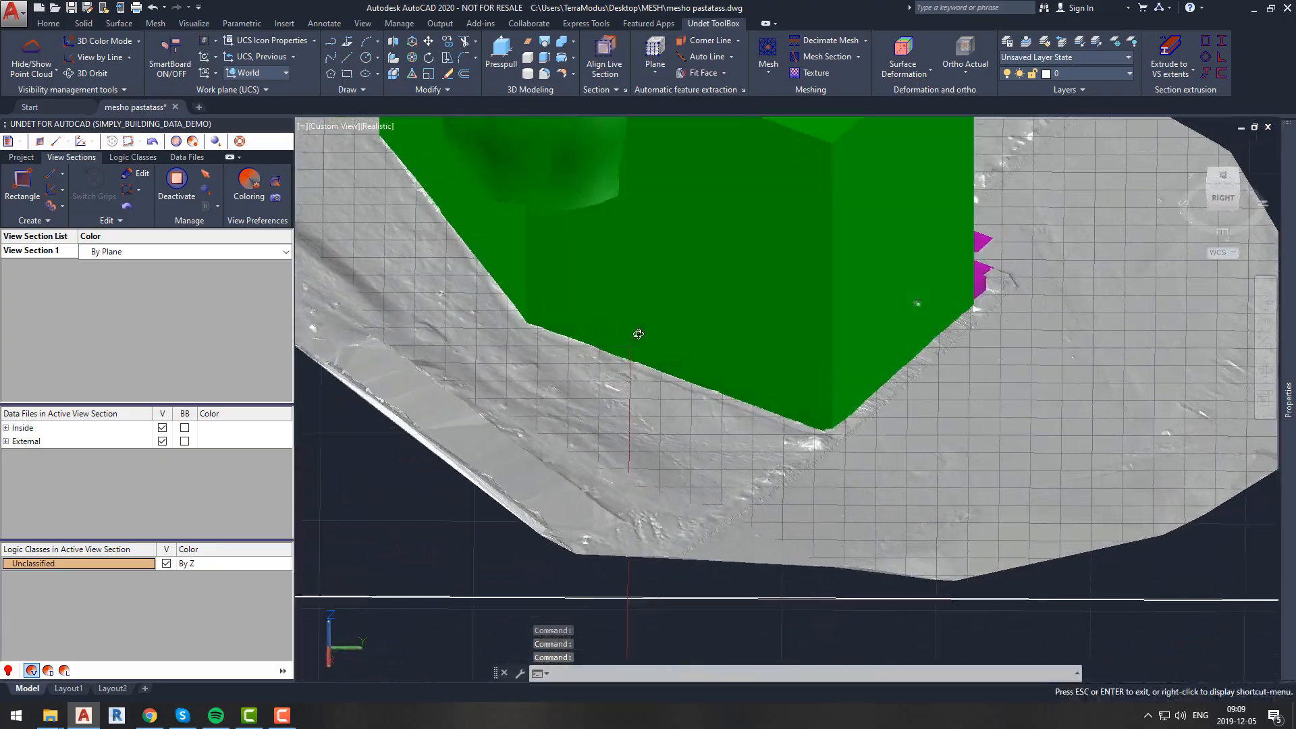